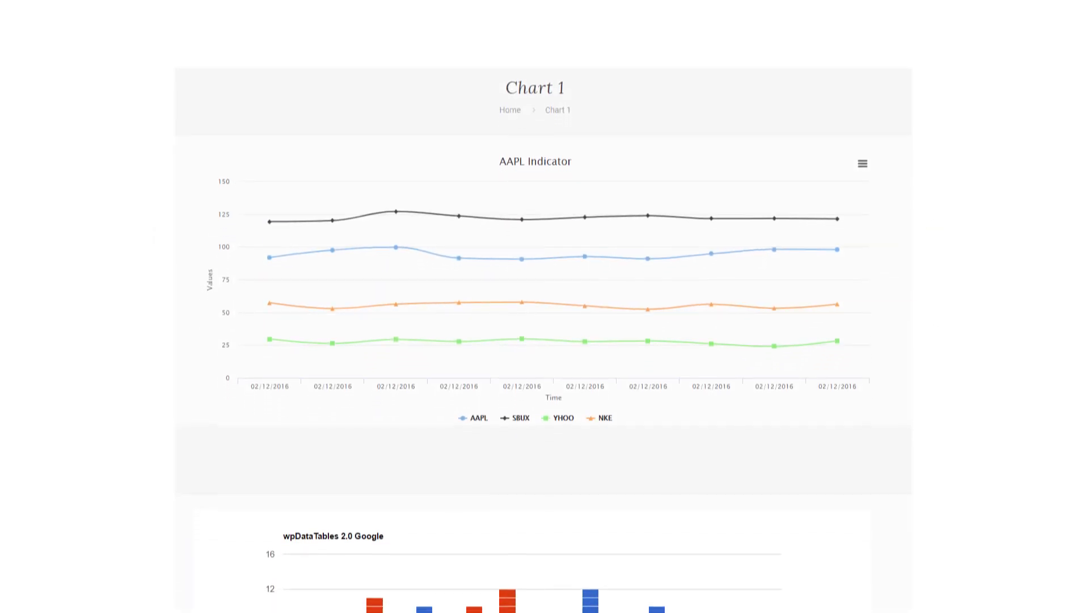
# - Scroll through the Chart 1 and Chart 4 example pages of line and column charts
pyautogui.scroll(-3)
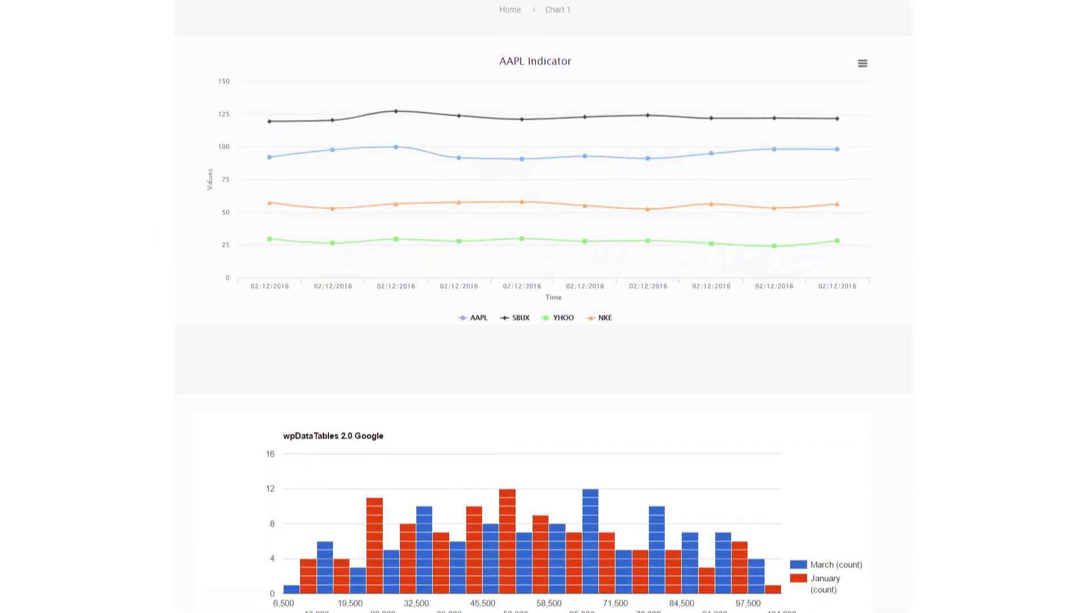
pyautogui.scroll(-3)
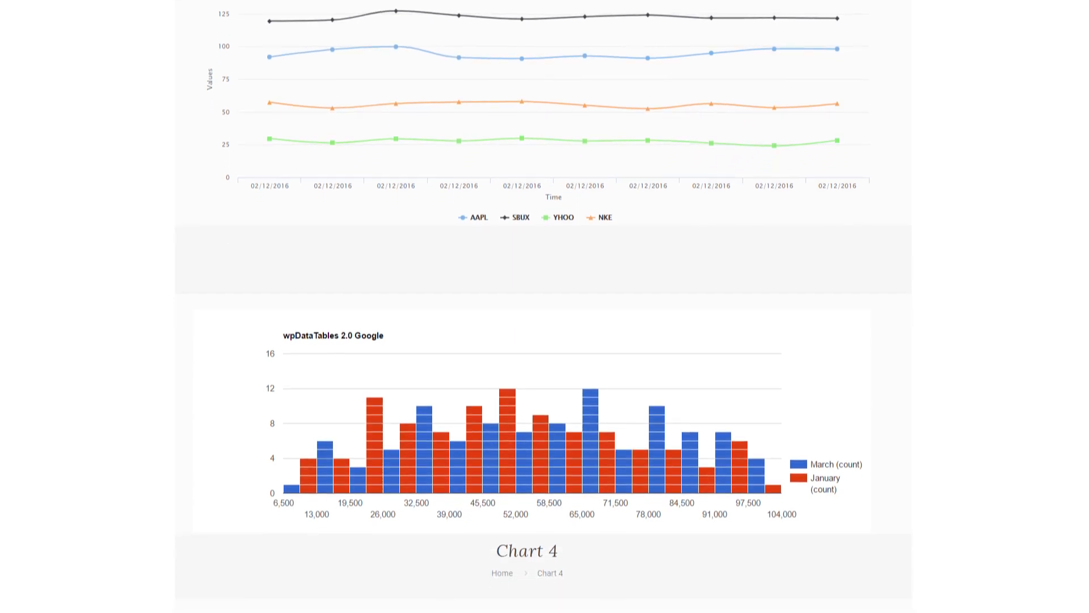
pyautogui.scroll(-3)
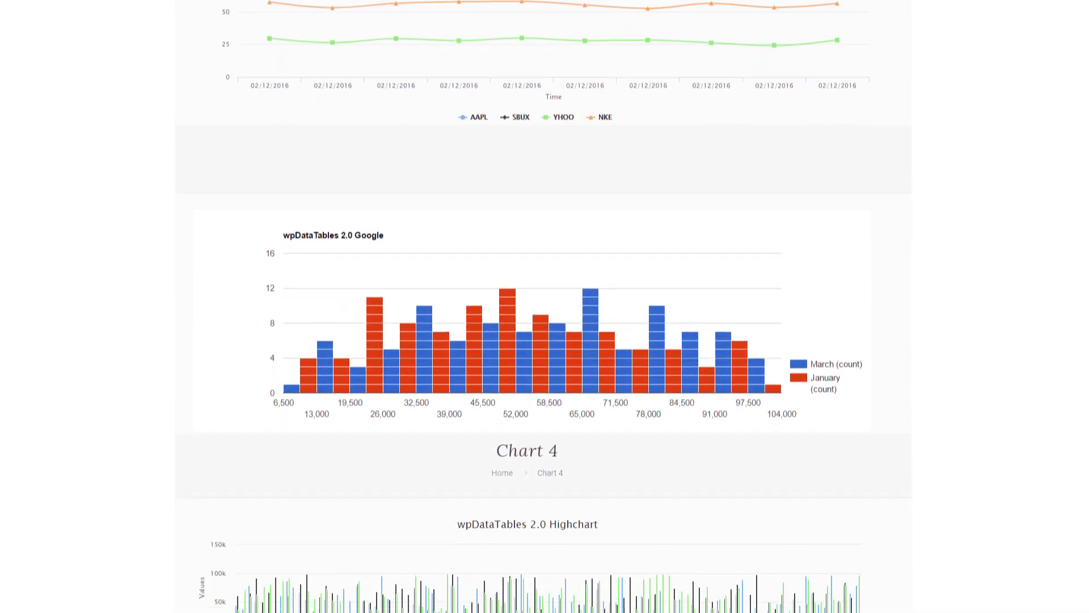
pyautogui.scroll(-3)
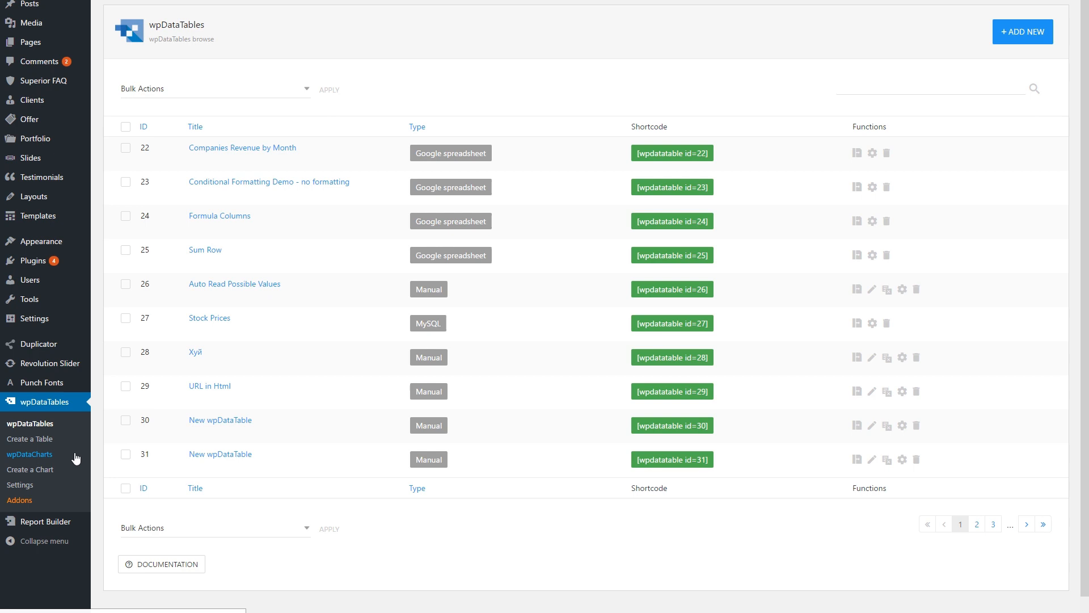
# - Start a new chart and name it 'My new chart'
pyautogui.click(30, 470)
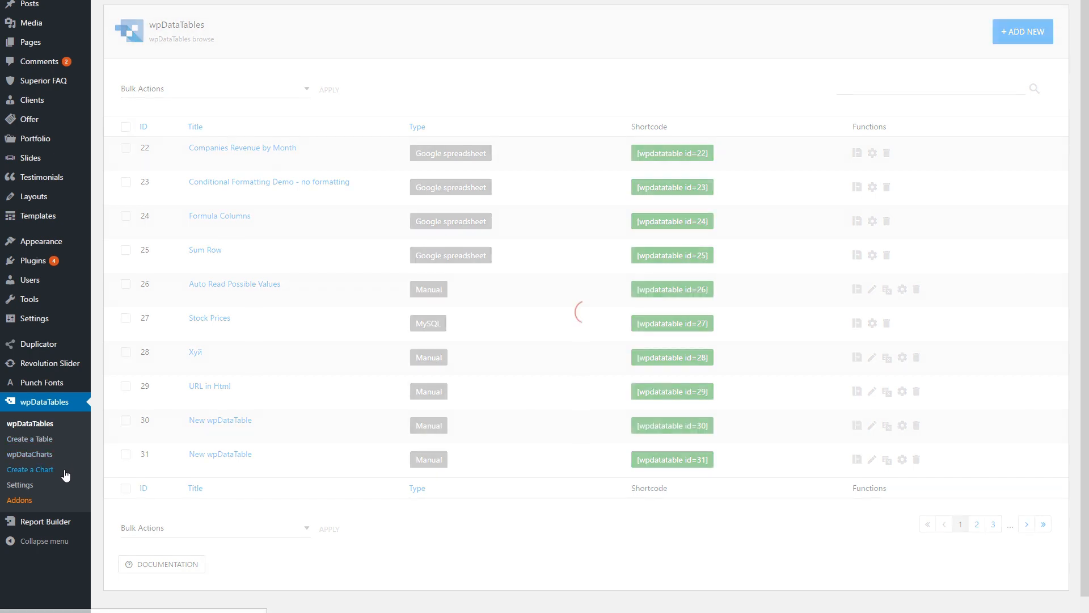
pyautogui.click(30, 471)
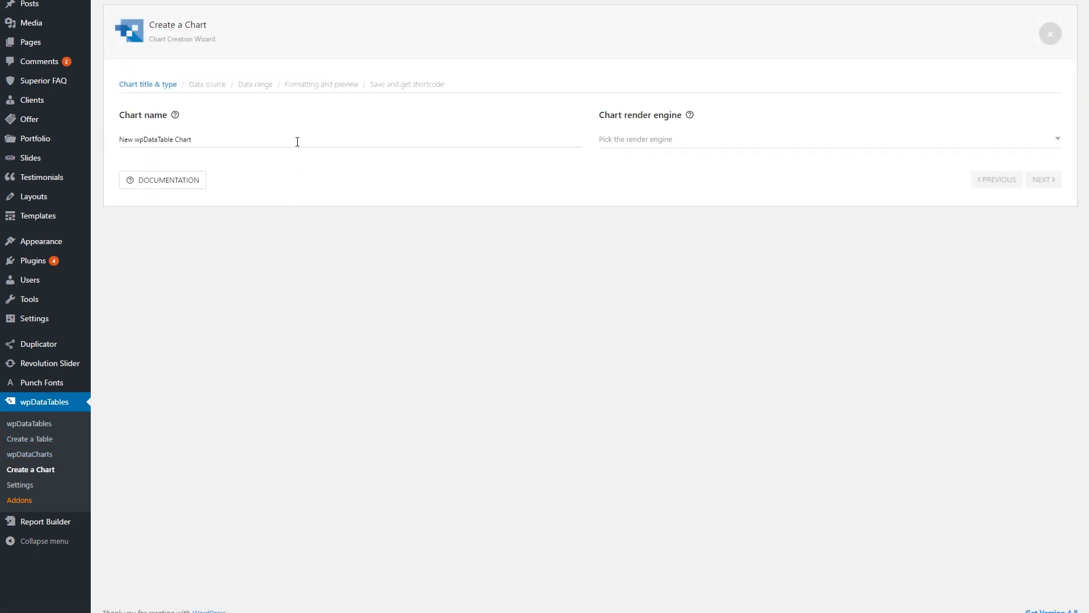
pyautogui.write('My')
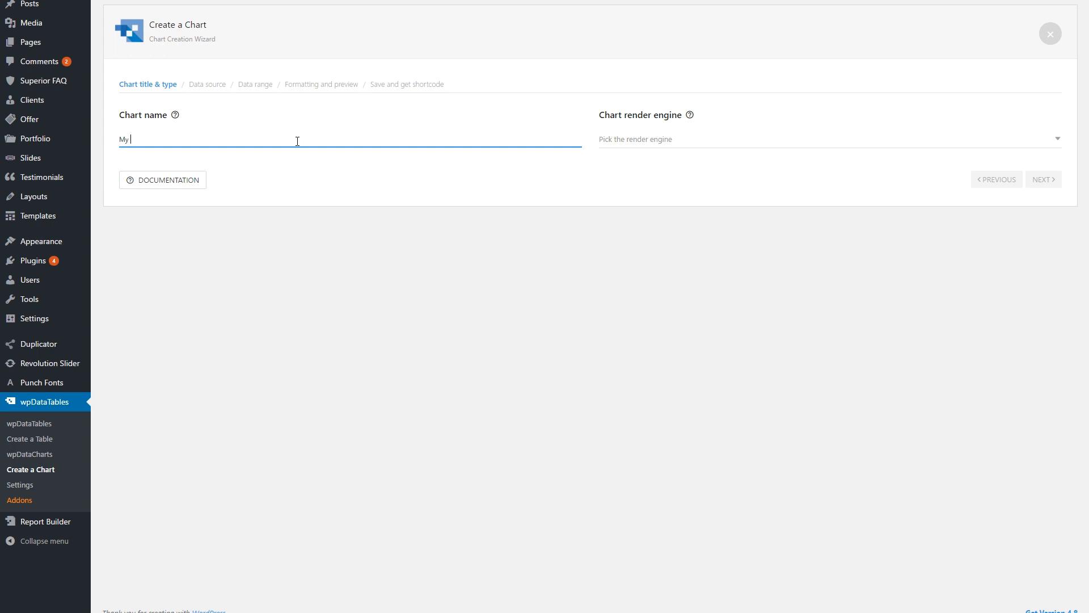
pyautogui.write('new chart')
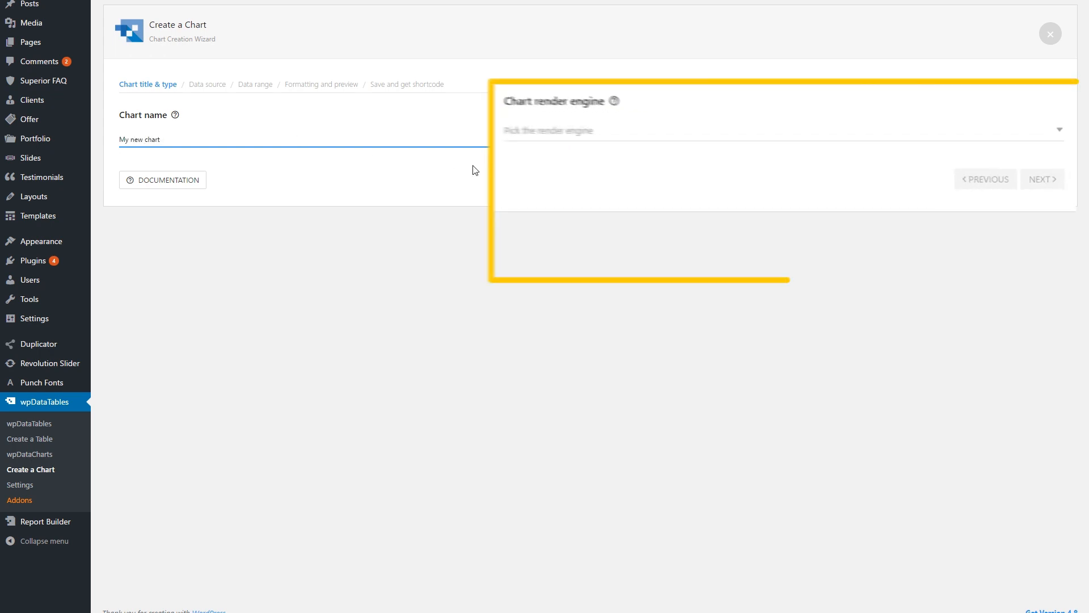
# - Render the chart with HighCharts as a Basic area chart and continue to data source
pyautogui.click(777, 131)
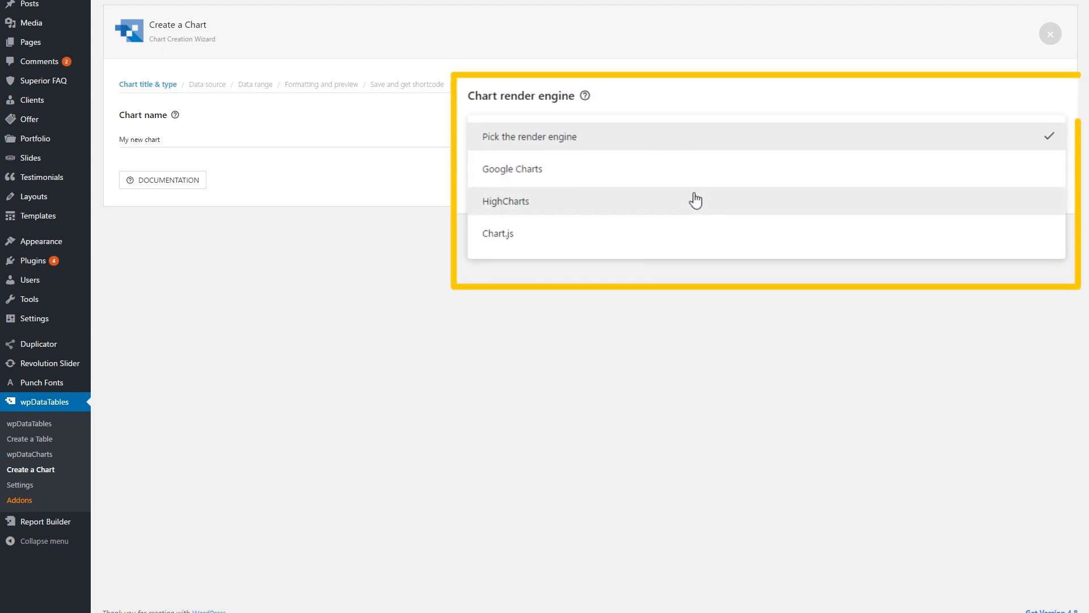
pyautogui.click(506, 201)
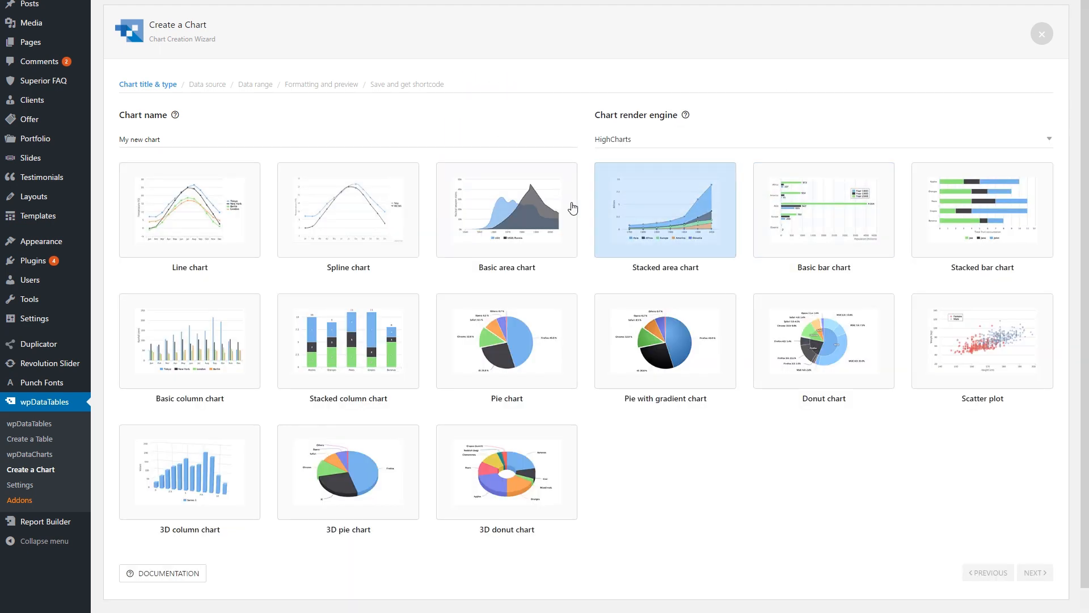
pyautogui.click(506, 209)
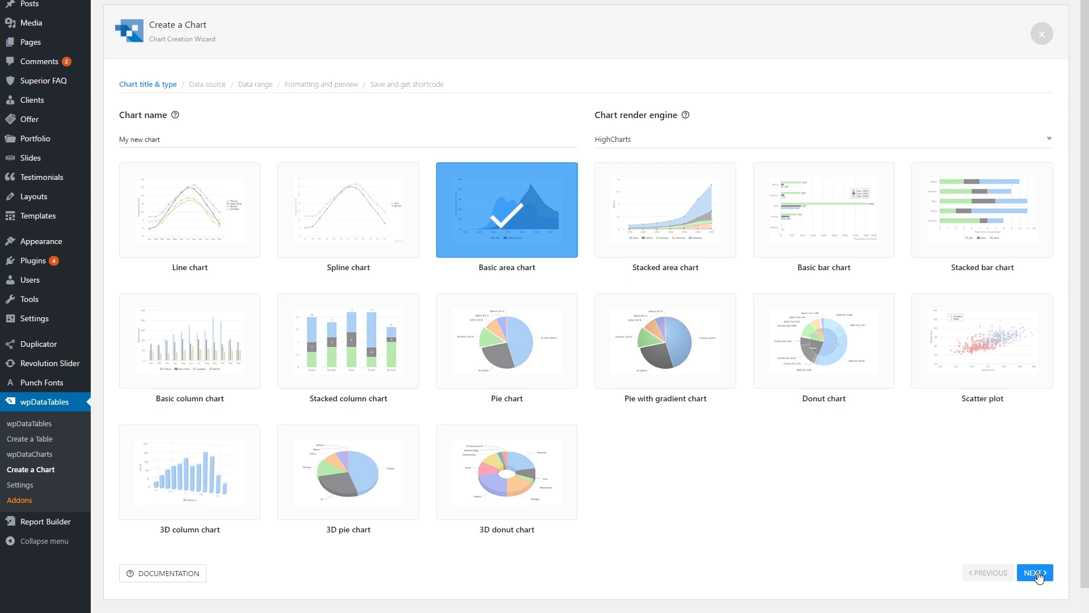
pyautogui.click(1034, 572)
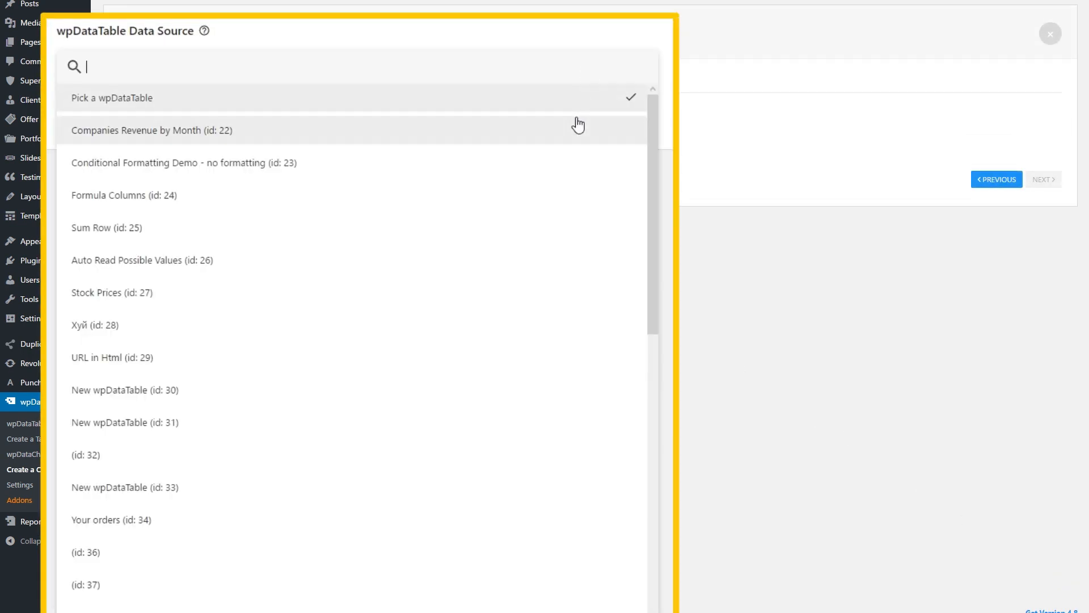
# - Use Companies Revenue by Month as source, plotting the Company name and March columns
pyautogui.click(152, 130)
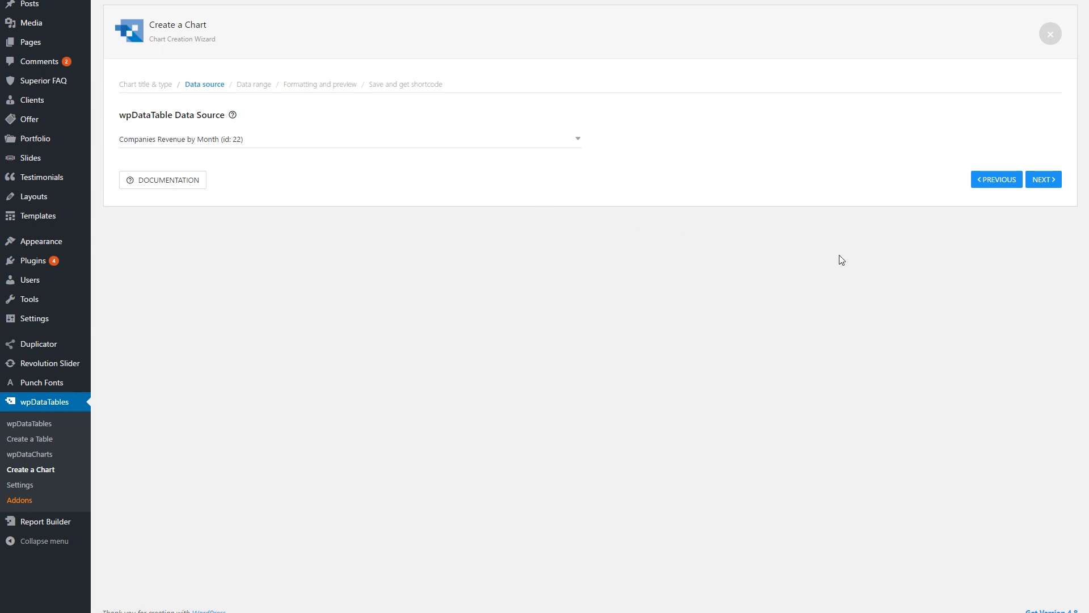
pyautogui.click(1042, 179)
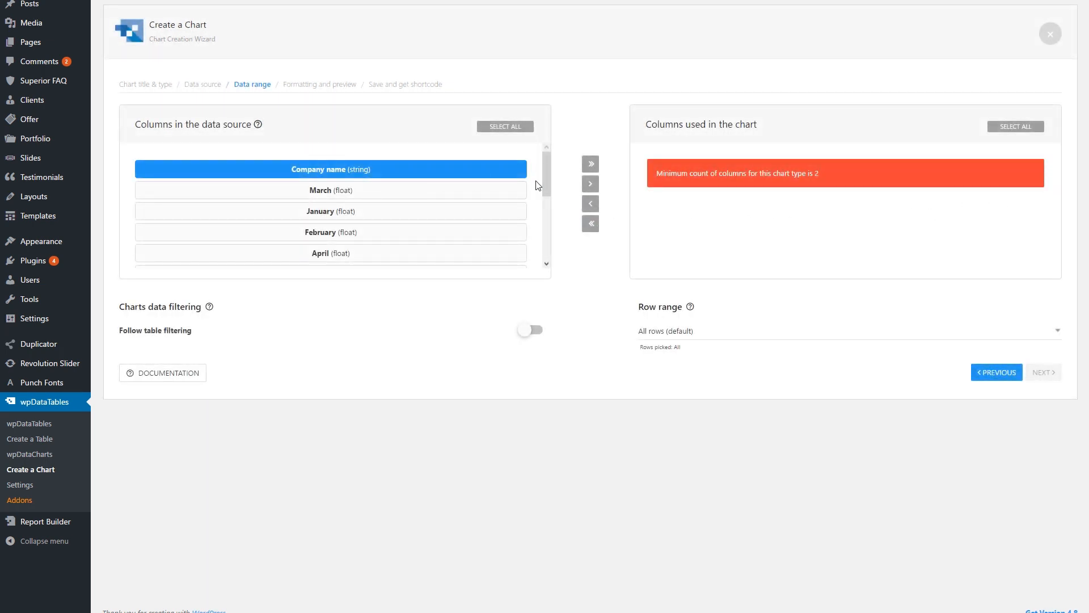
pyautogui.click(590, 183)
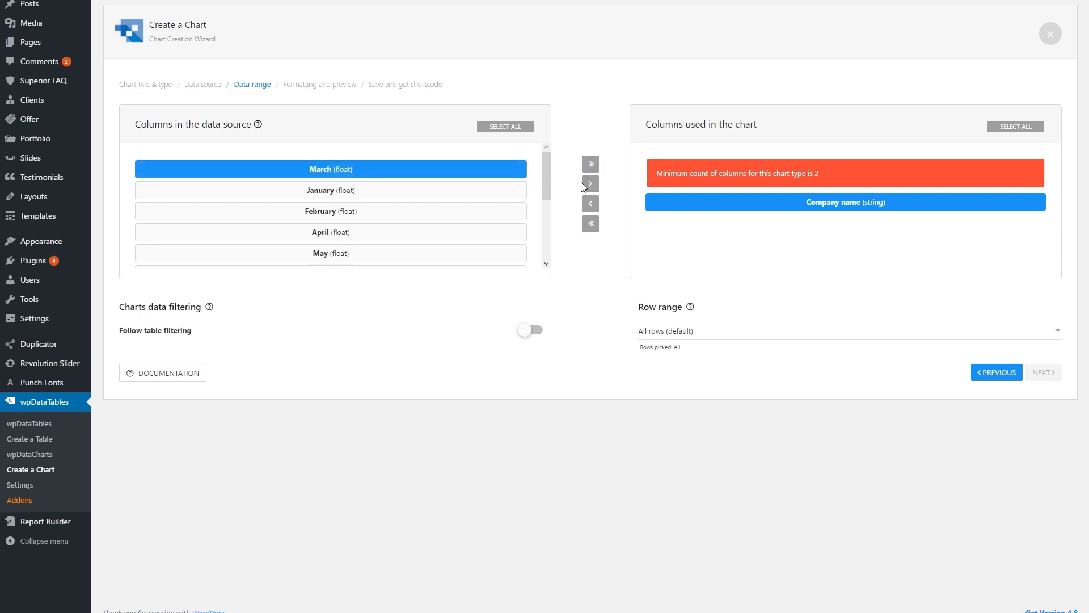
pyautogui.click(590, 184)
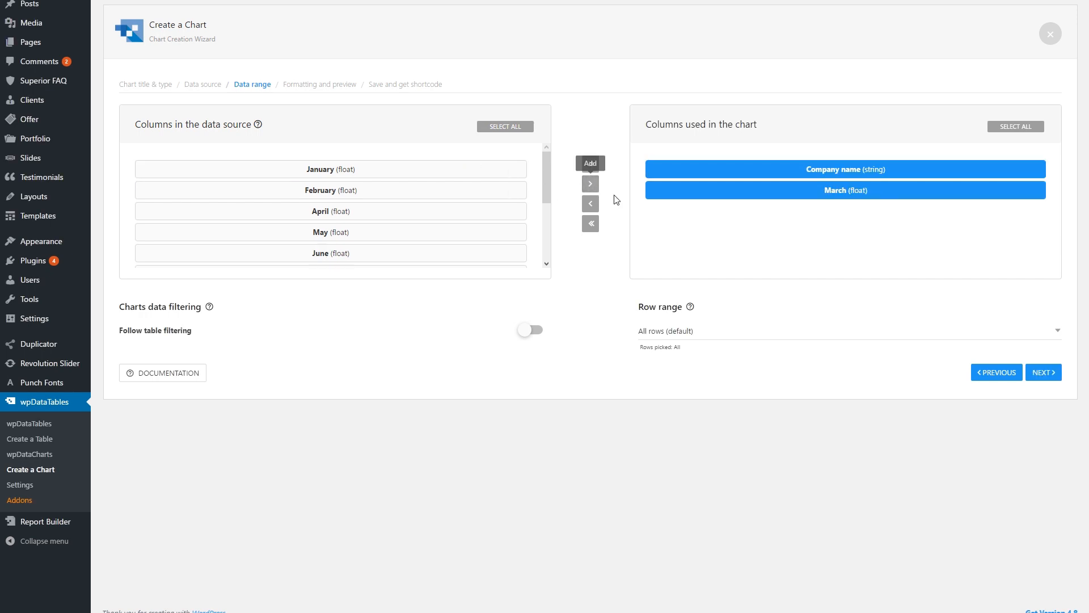
pyautogui.click(1042, 371)
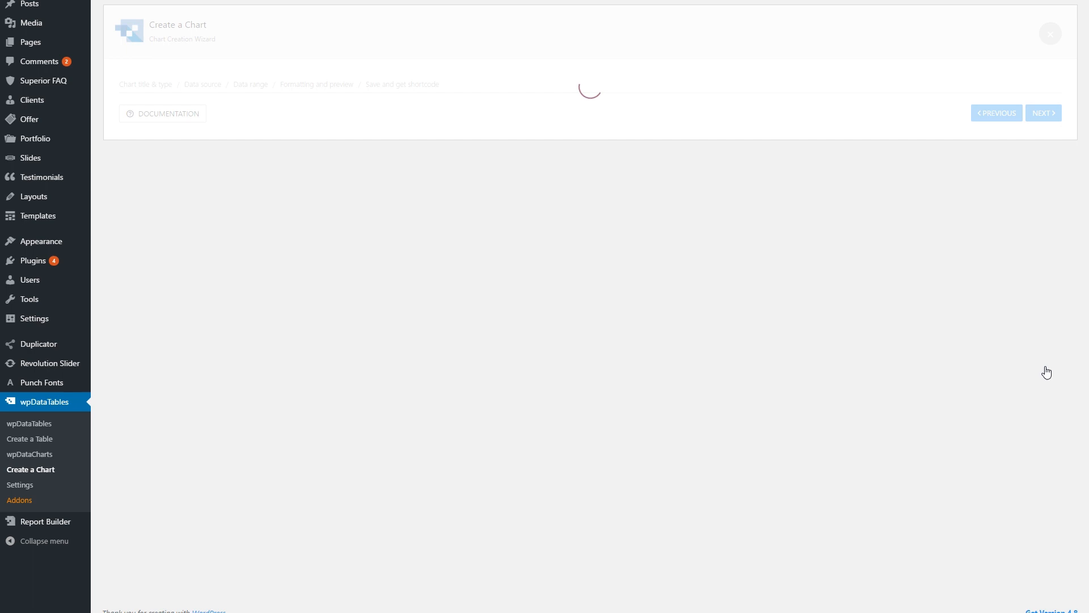
# - Set the chart height to 500 with responsive width and save the chart
pyautogui.click(1042, 113)
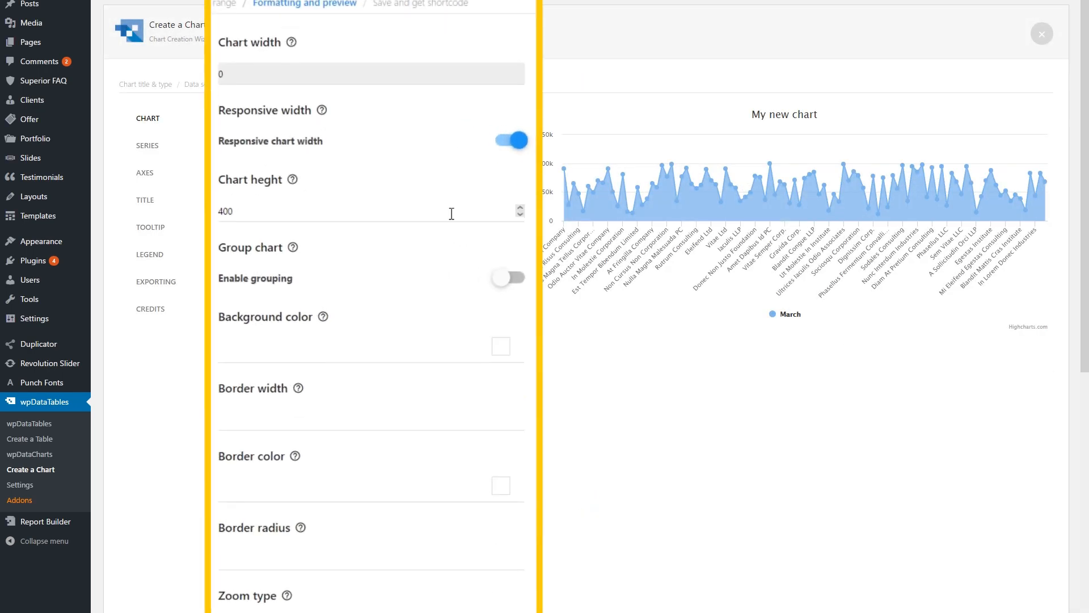
pyautogui.write('500')
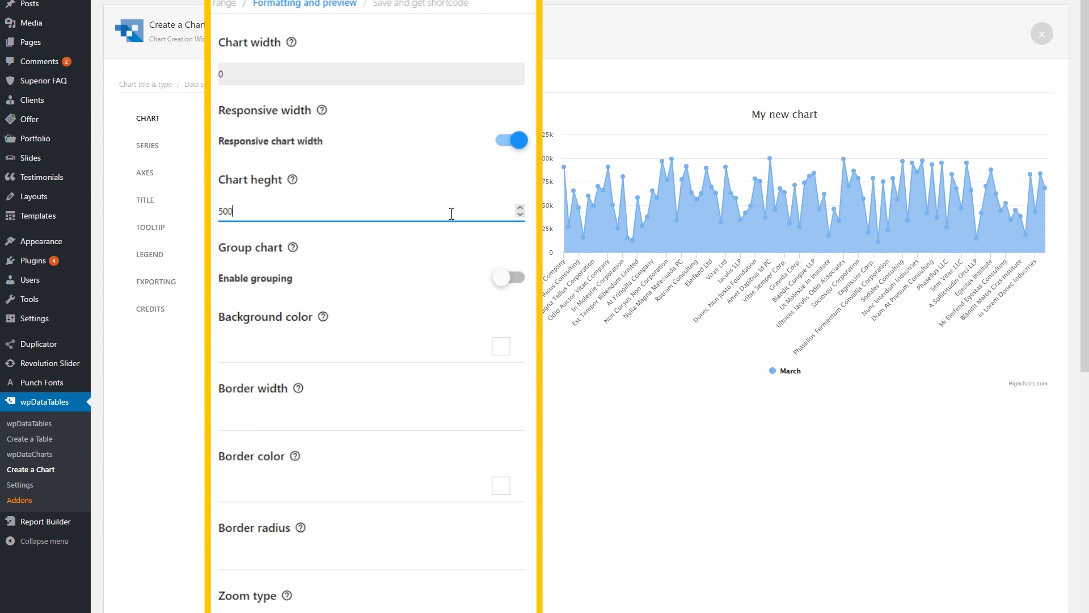
pyautogui.scroll(-3)
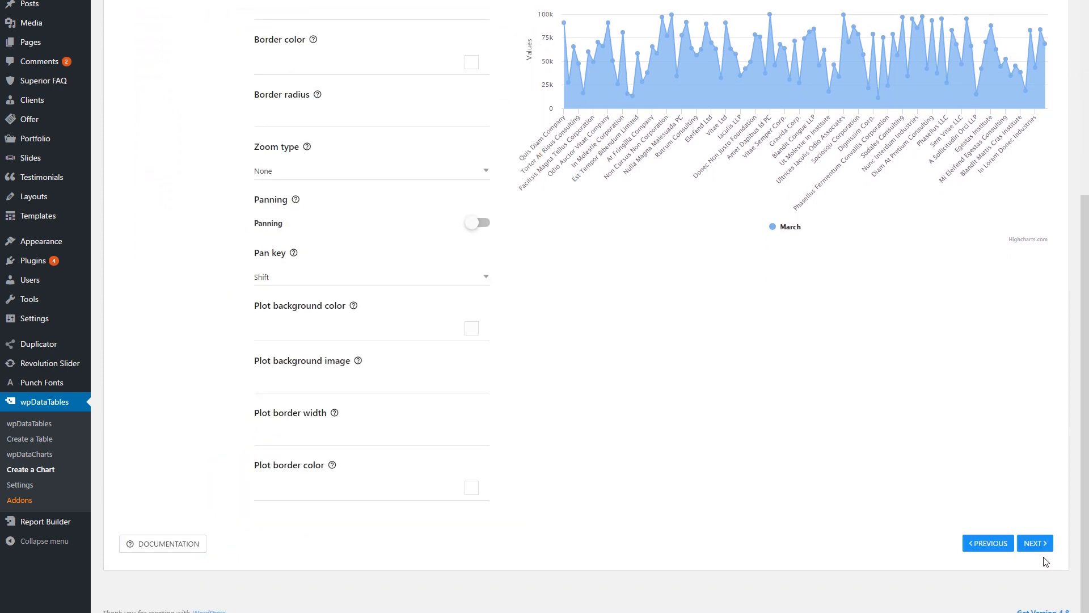
pyautogui.click(1034, 542)
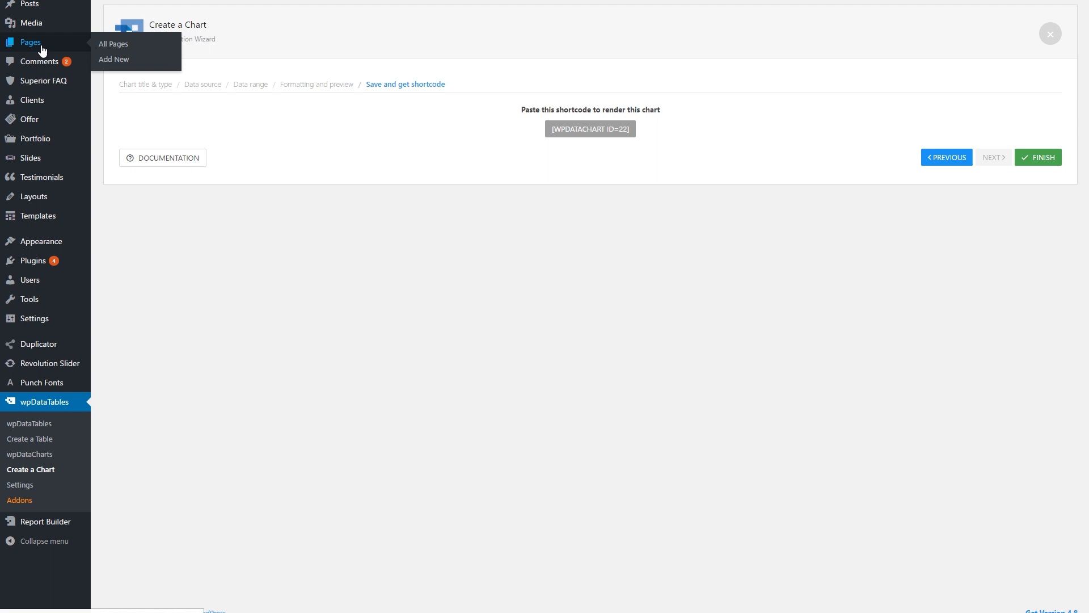
# - Create a page titled 'My new chart' containing [wpdatachart id=22] and publish it
pyautogui.click(113, 59)
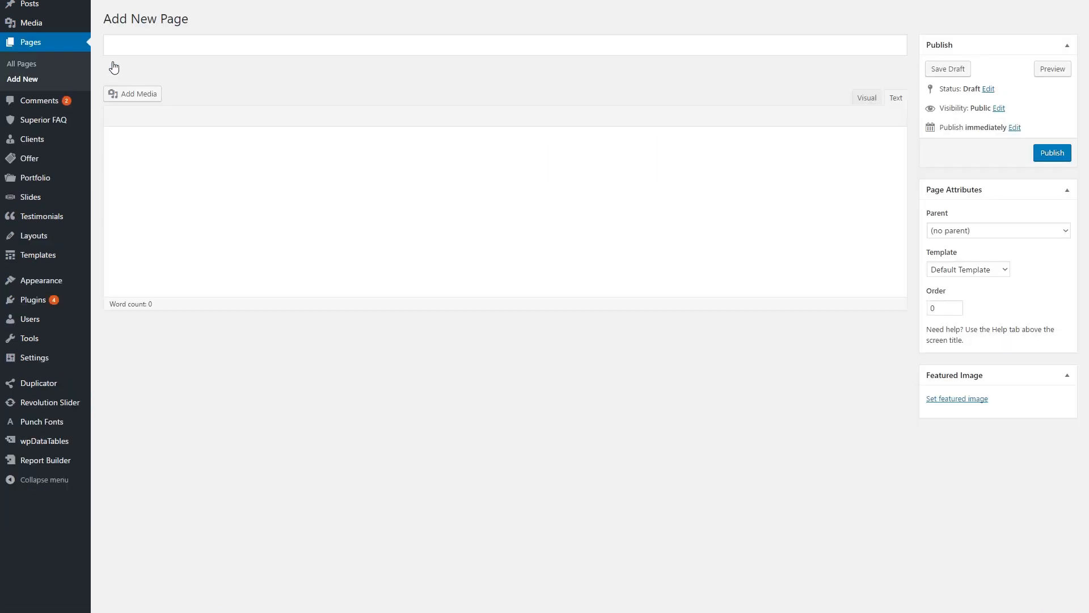
pyautogui.write('M')
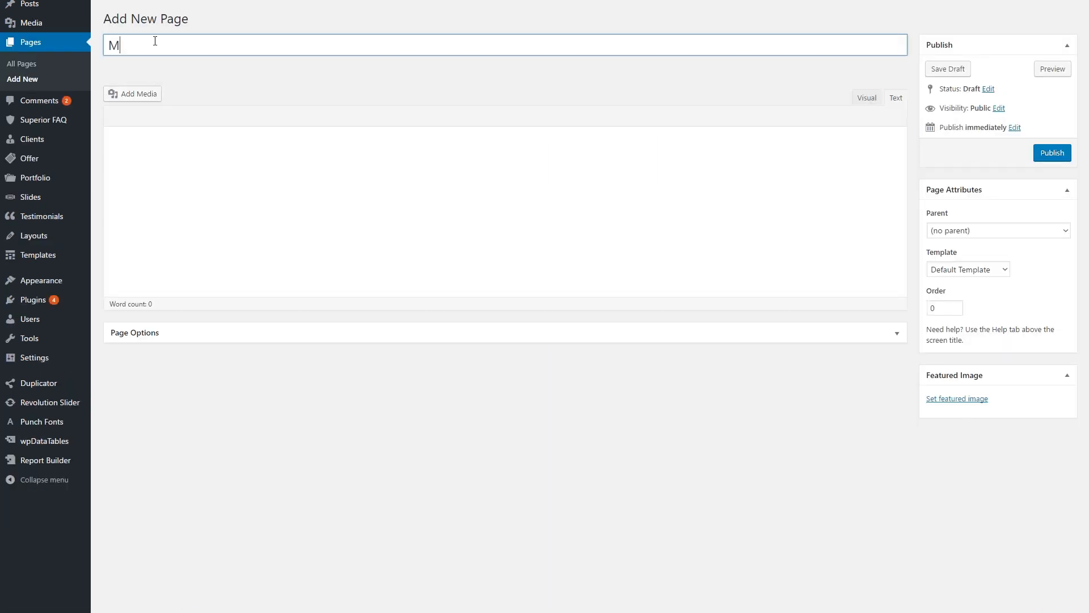
pyautogui.write('y new chart')
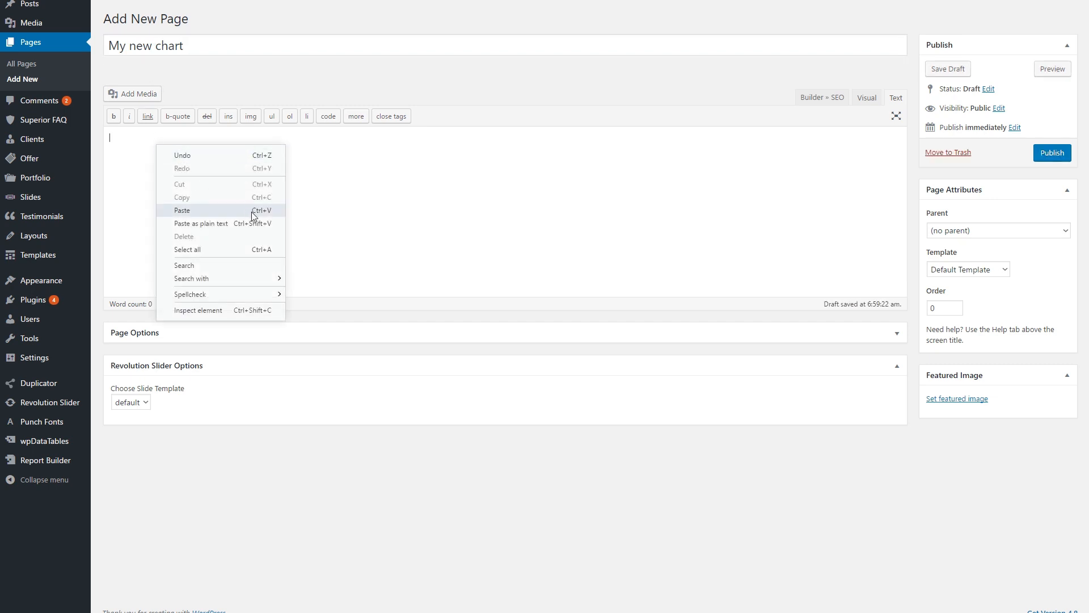
pyautogui.click(182, 210)
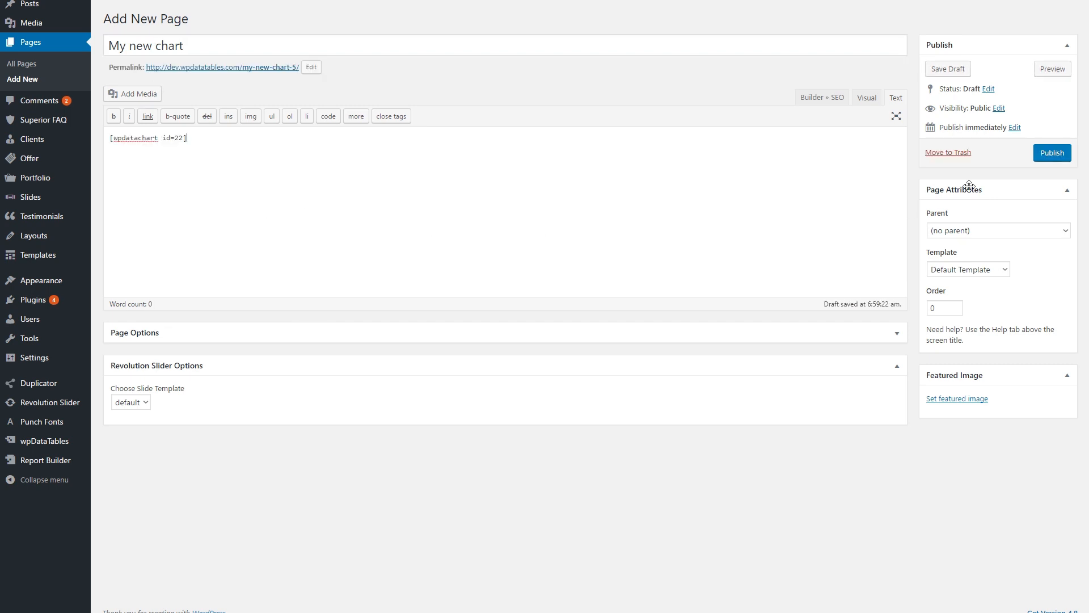
pyautogui.click(1052, 153)
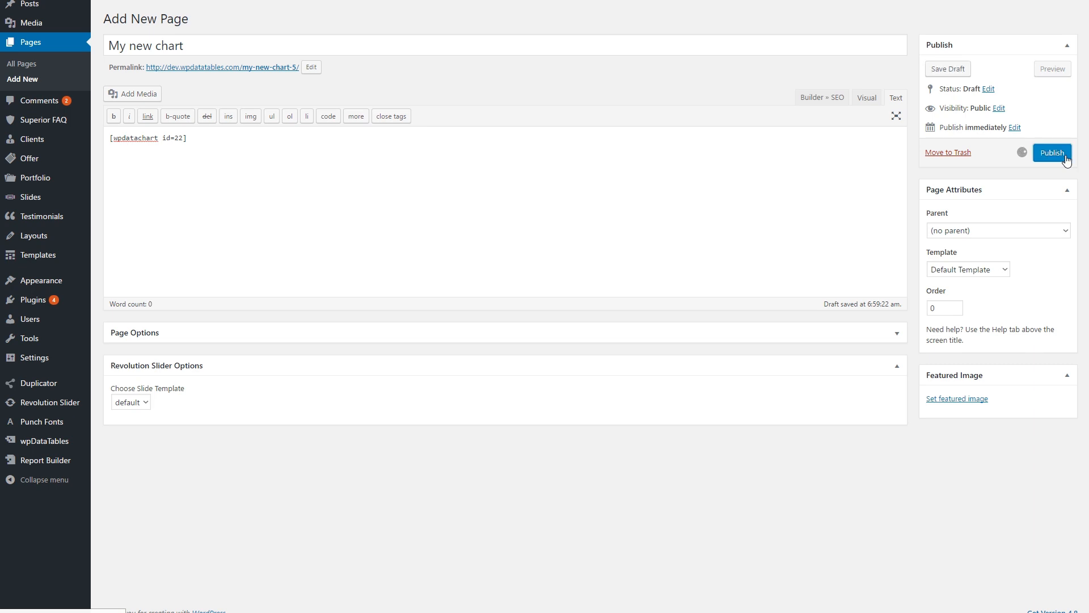
pyautogui.click(1051, 153)
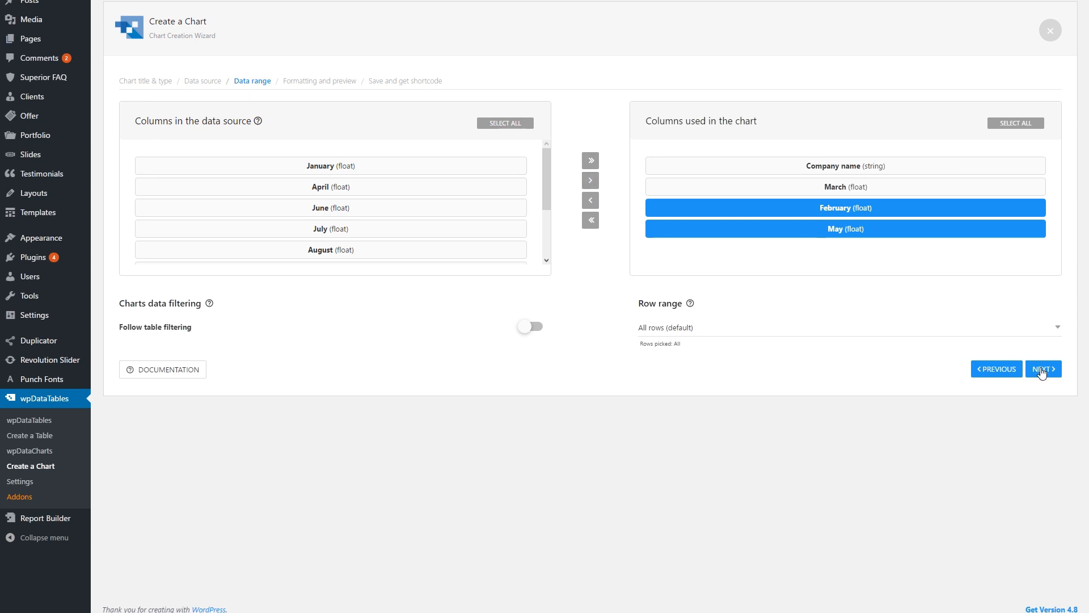
# - Preview the chart with February and May added alongside March
pyautogui.click(1042, 368)
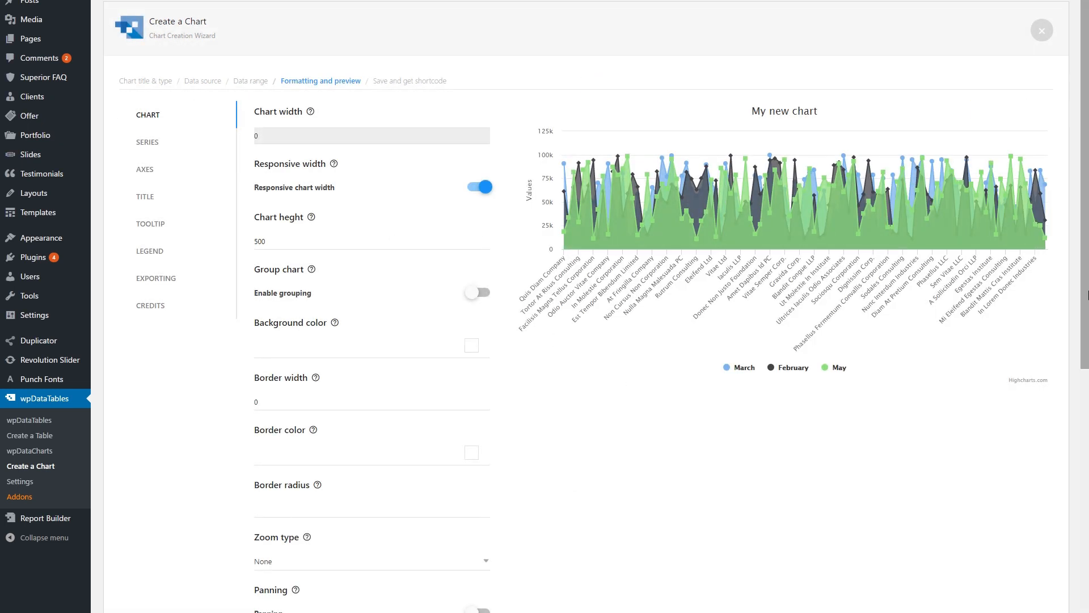
pyautogui.scroll(-3)
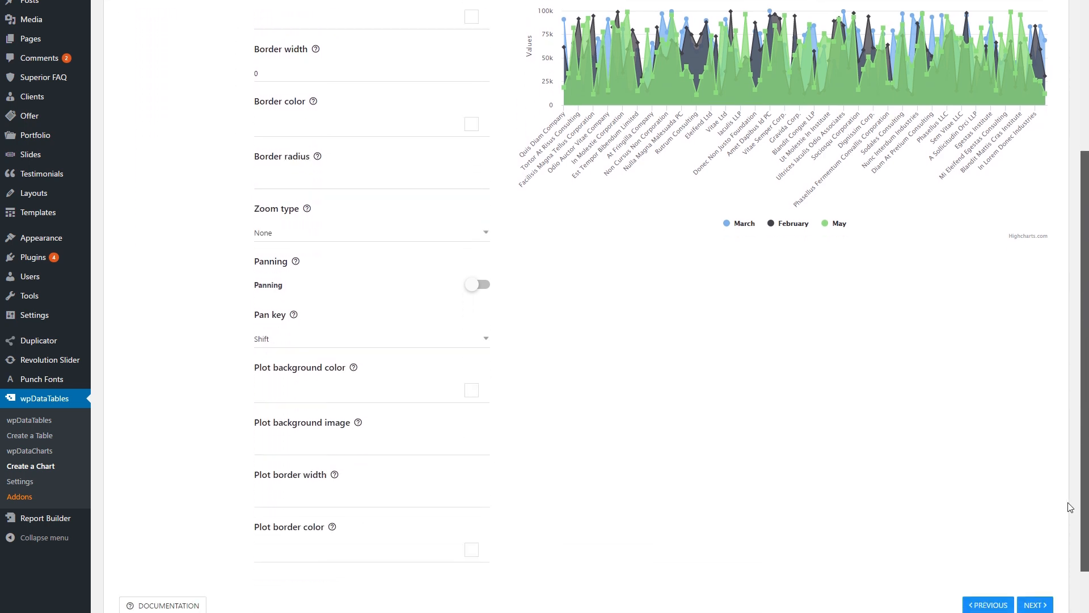
pyautogui.scroll(-3)
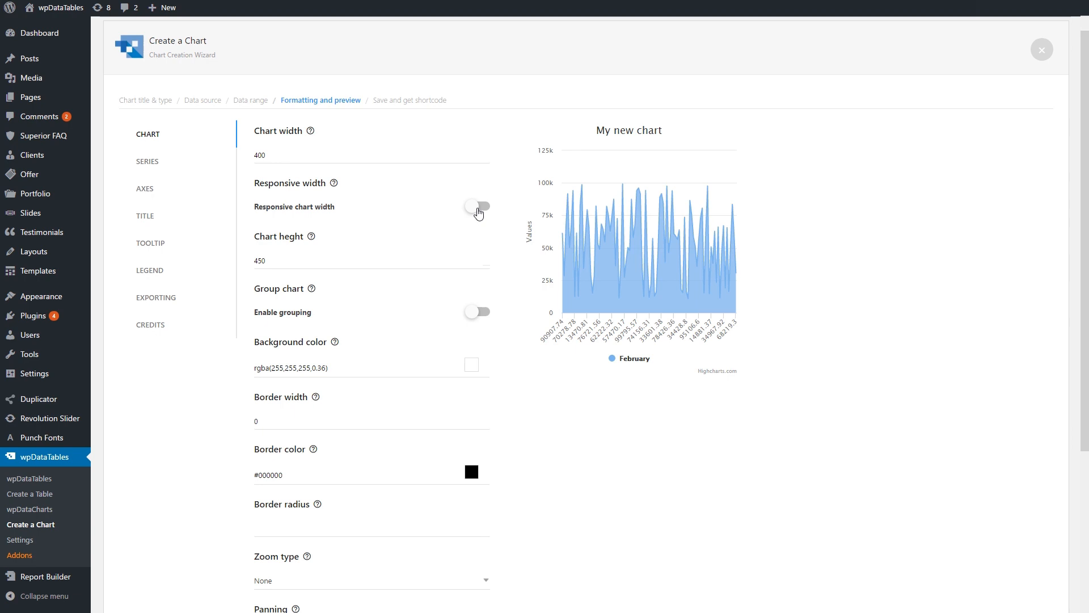
# - Switch on Responsive chart width in Formatting and preview
pyautogui.click(478, 206)
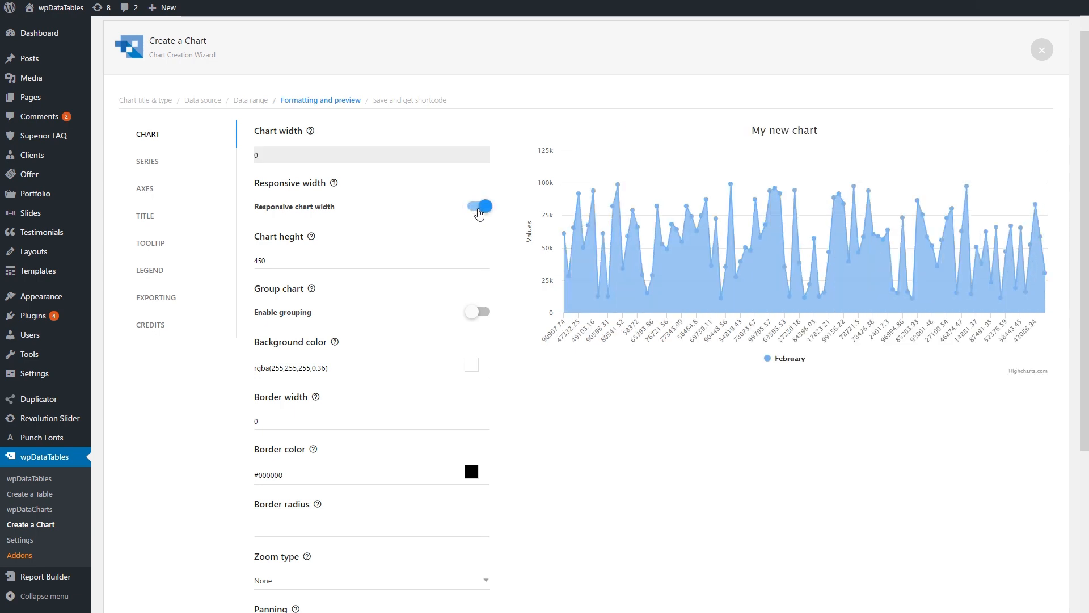
pyautogui.click(477, 207)
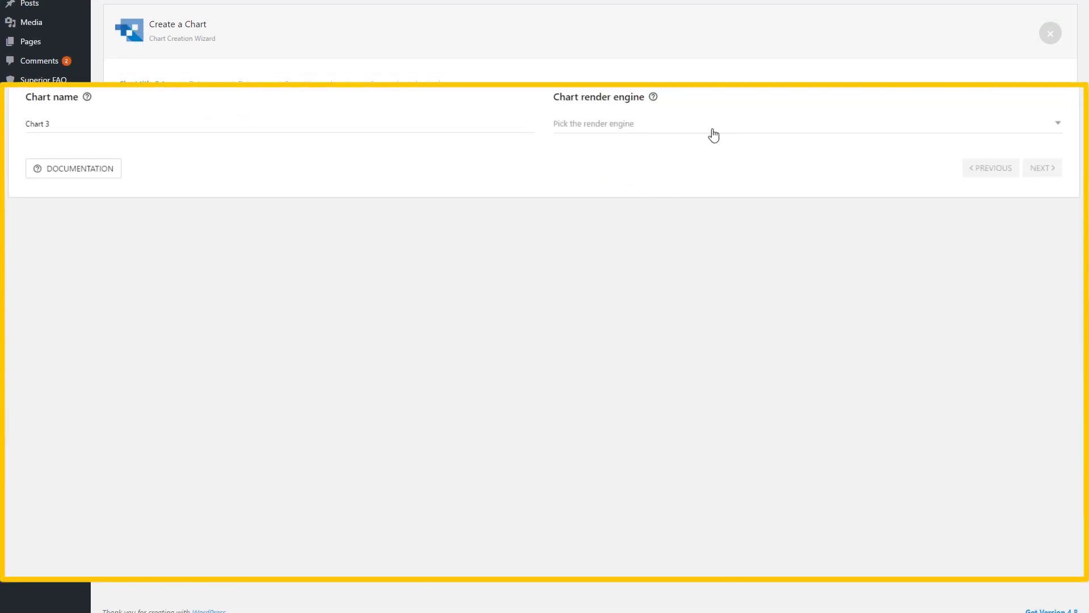
# - Try Google Charts and browse its area, bubble and donut chart types
pyautogui.click(799, 123)
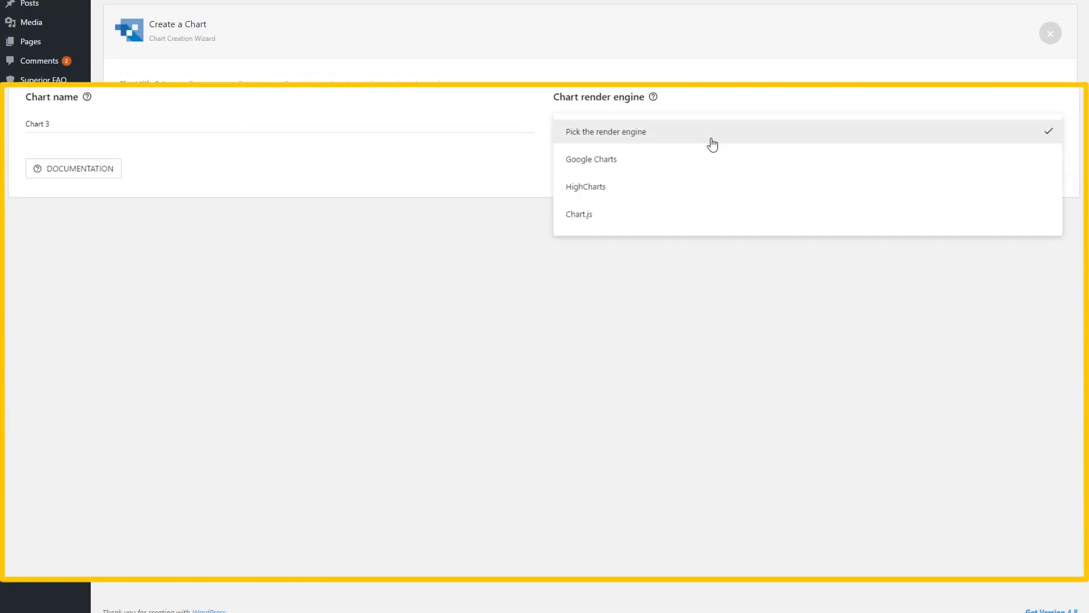
pyautogui.click(591, 159)
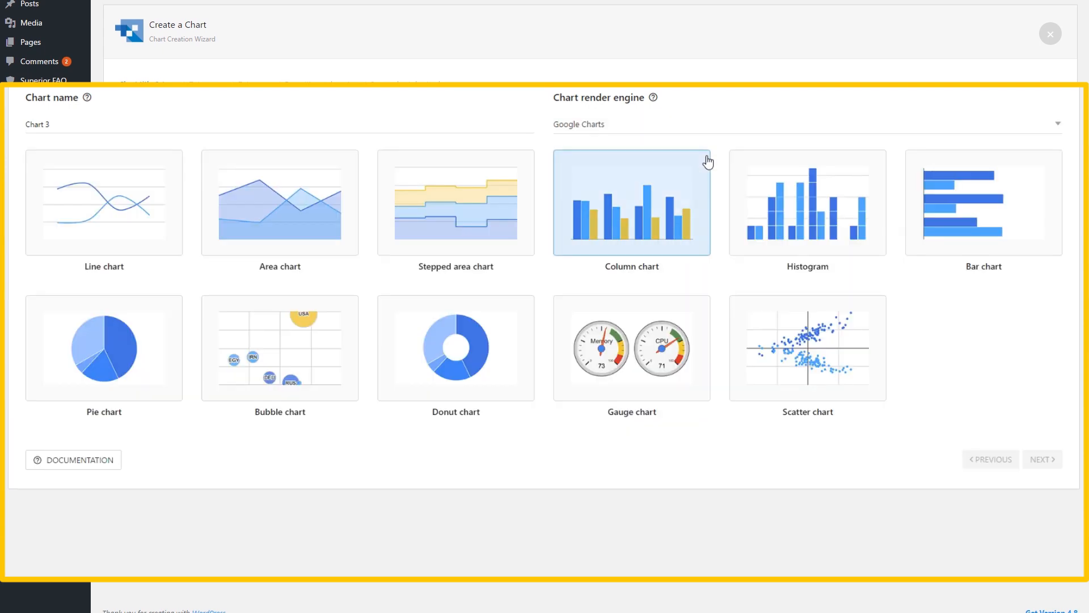
pyautogui.click(279, 202)
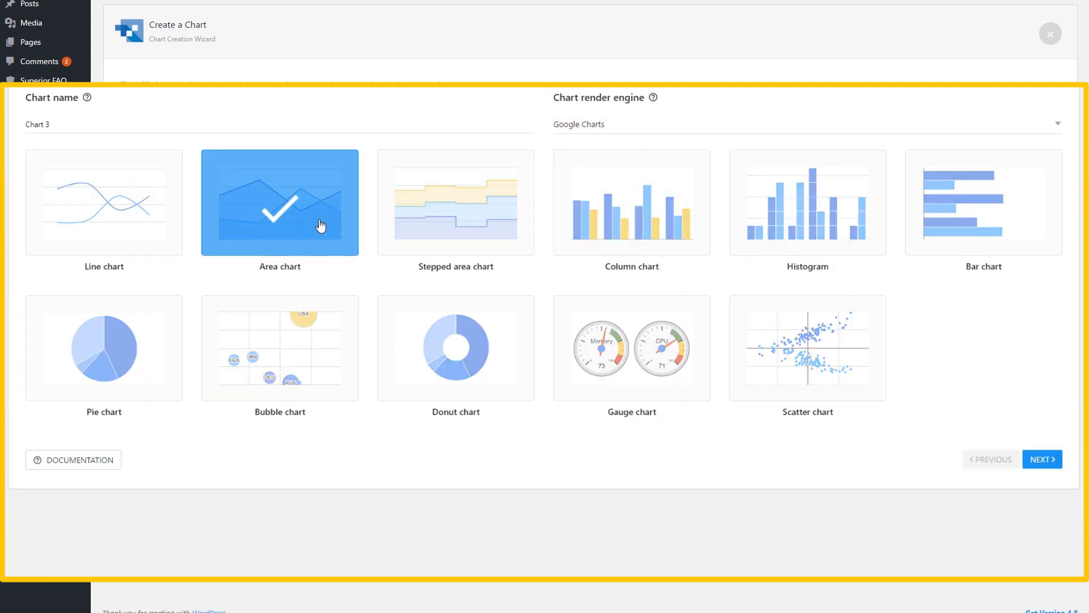
pyautogui.click(279, 347)
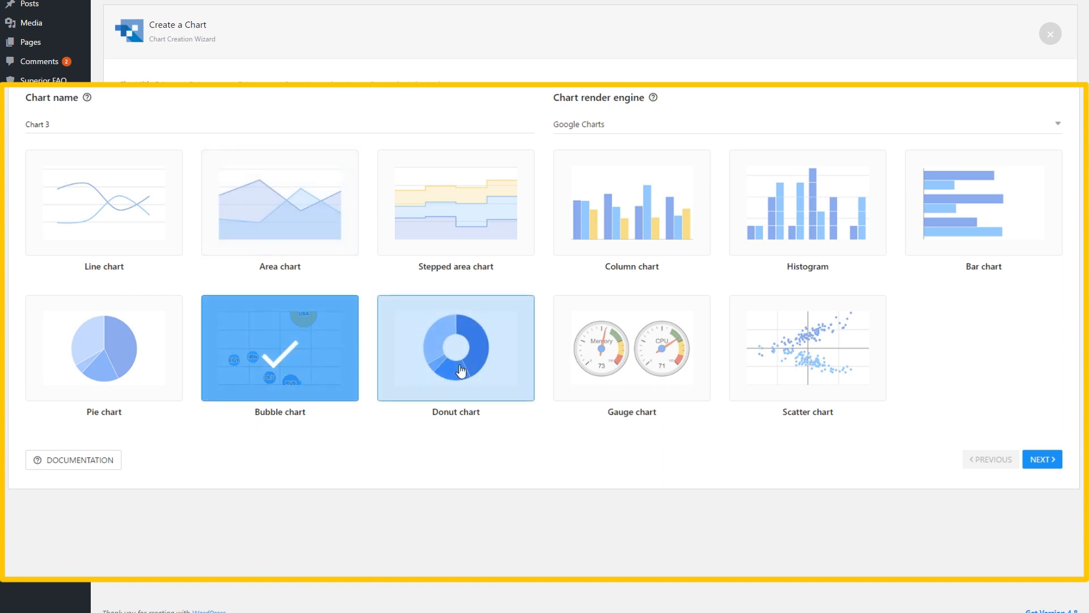
pyautogui.click(456, 348)
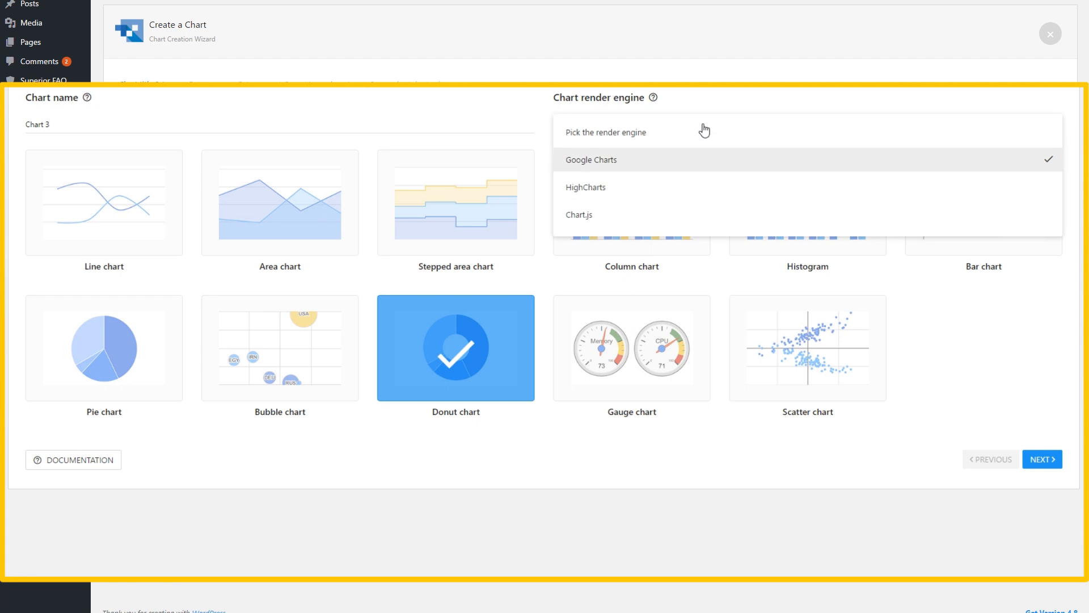
# - Switch to HighCharts and browse stacked area, basic area and 3D column types
pyautogui.click(585, 187)
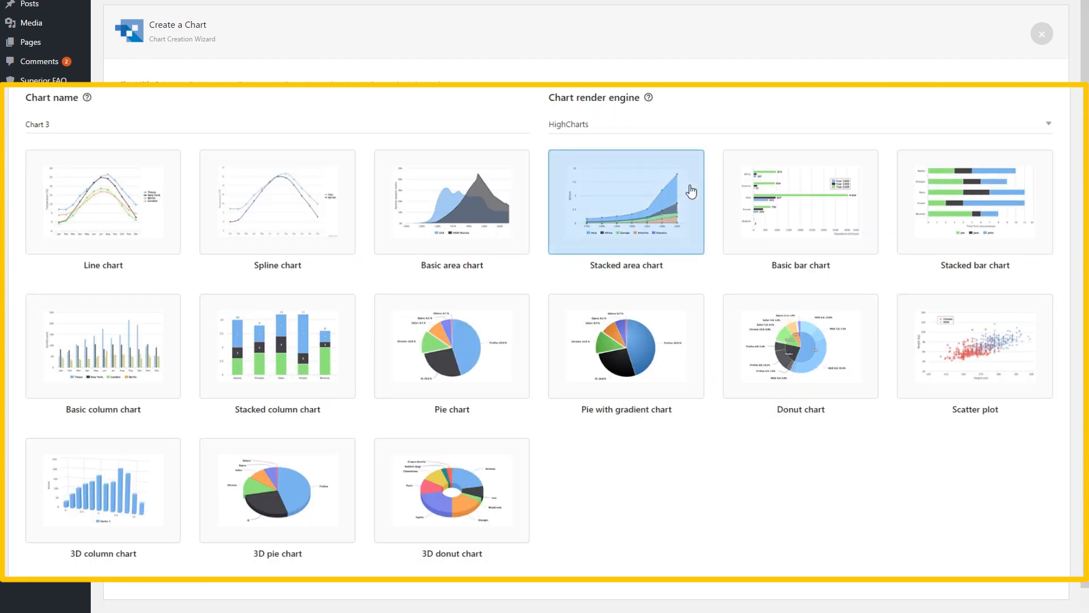
pyautogui.click(625, 201)
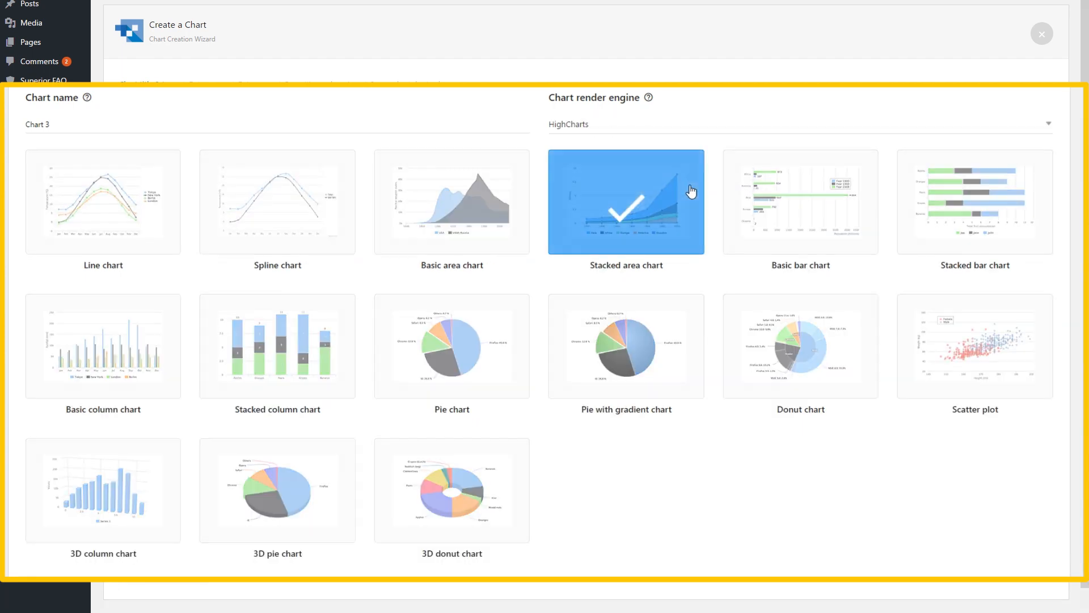
pyautogui.click(451, 201)
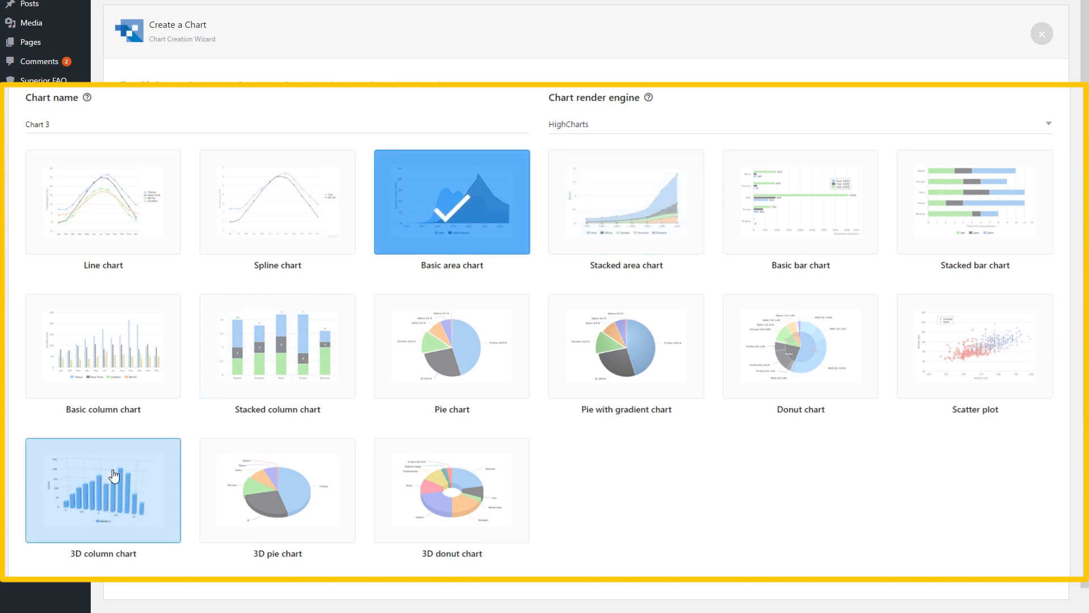
pyautogui.click(102, 490)
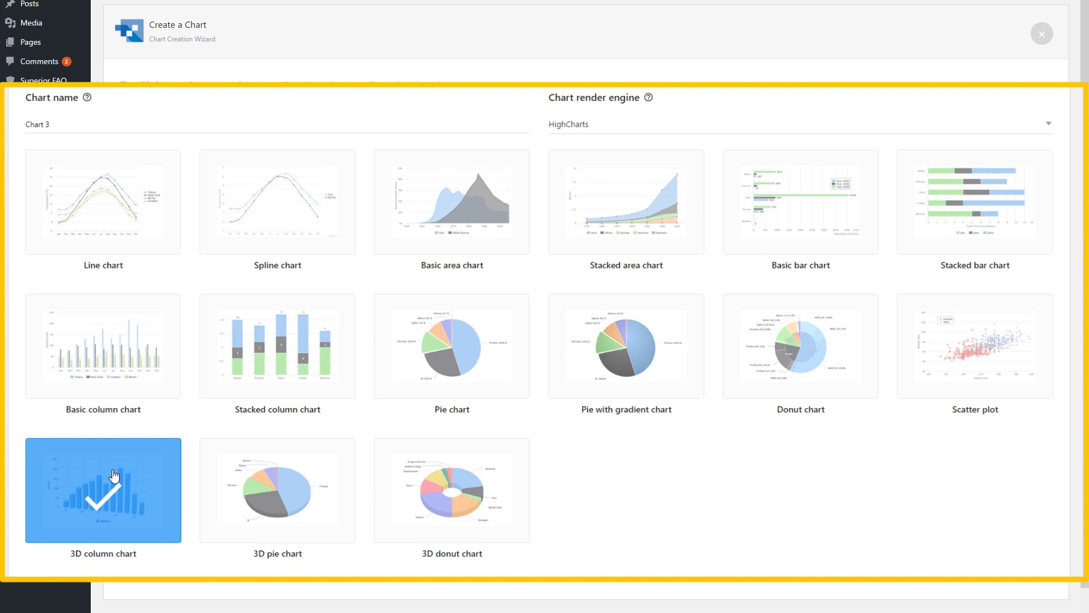
# - Switch to Chart.js, choose the Column chart type, and continue
pyautogui.click(799, 124)
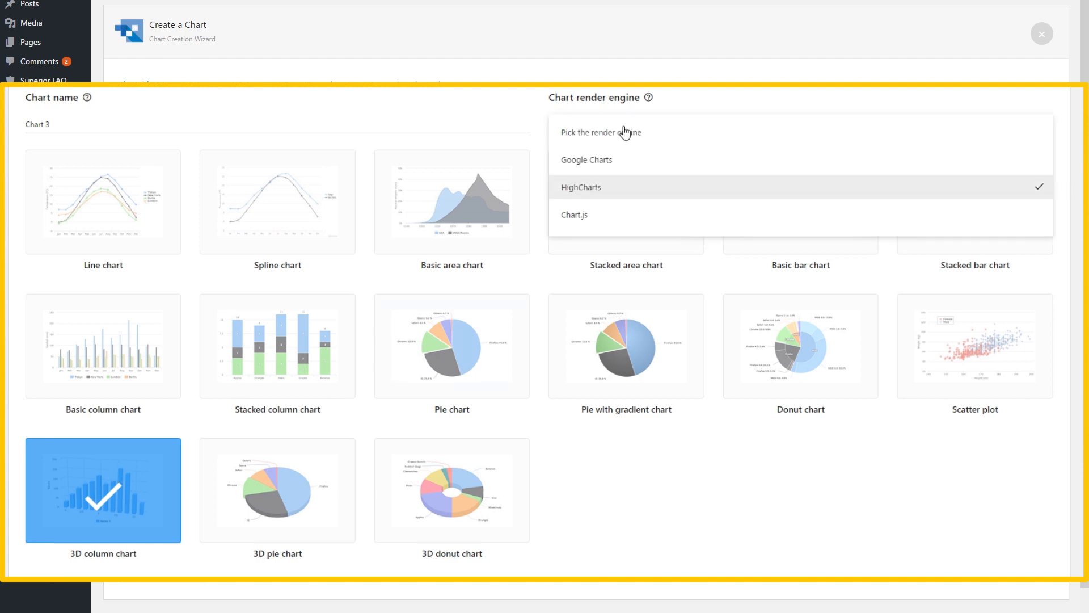
pyautogui.click(574, 214)
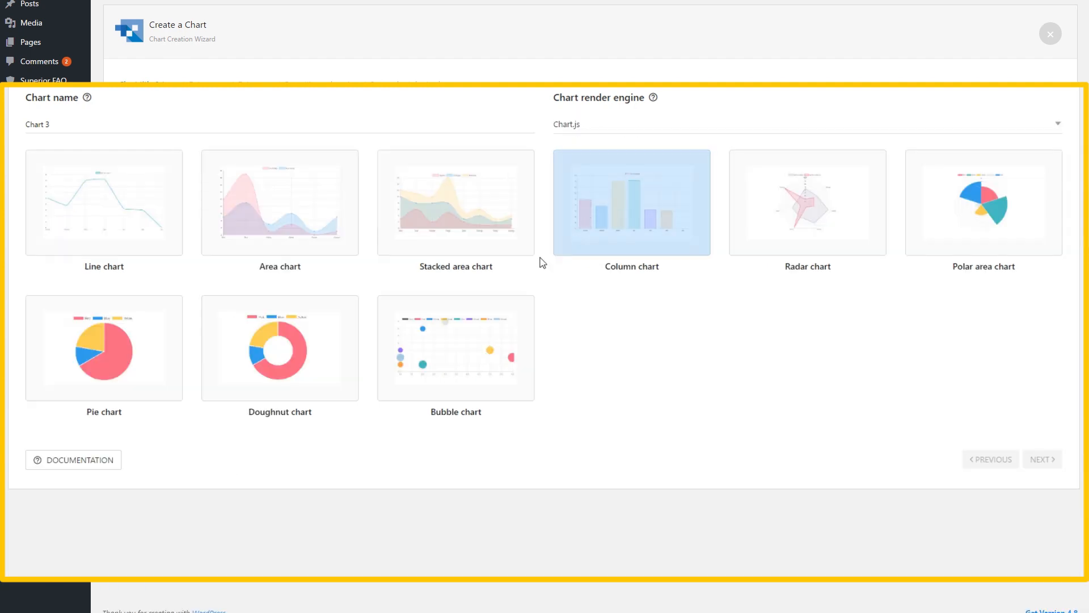
pyautogui.click(455, 347)
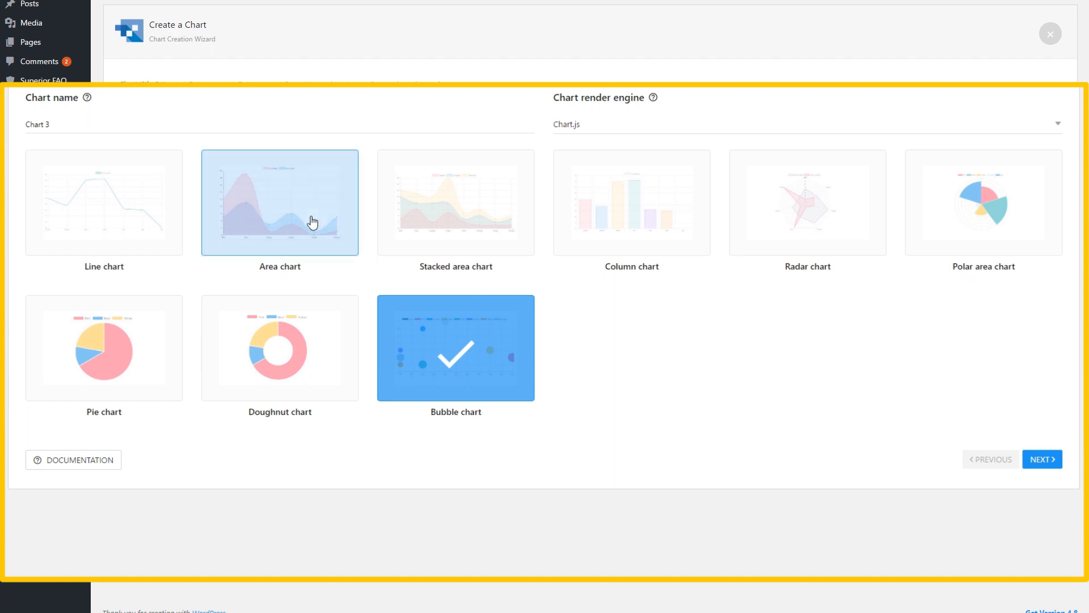
pyautogui.click(279, 202)
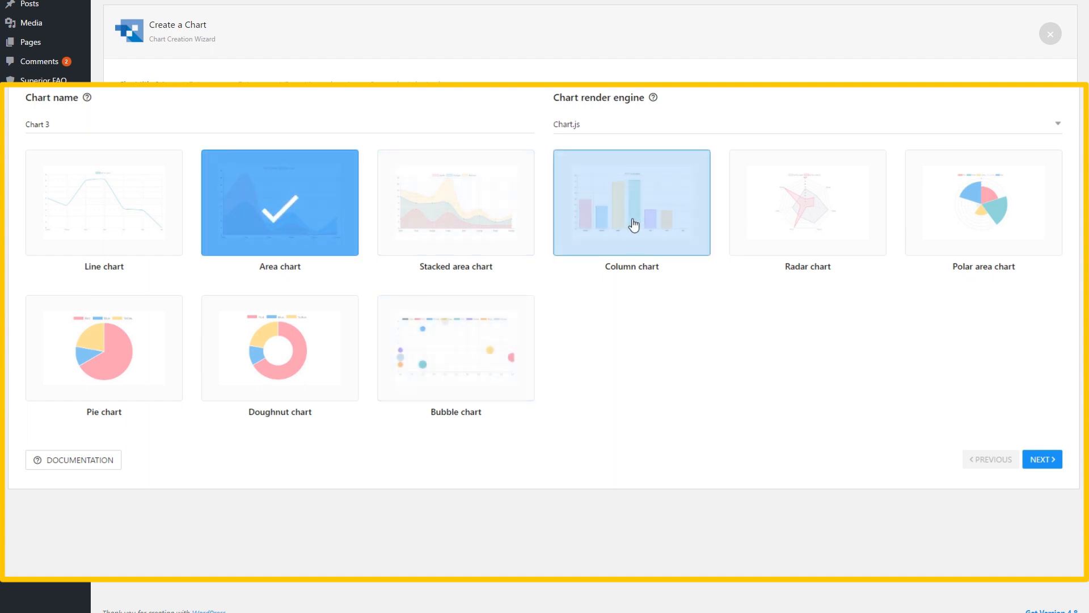
pyautogui.click(631, 201)
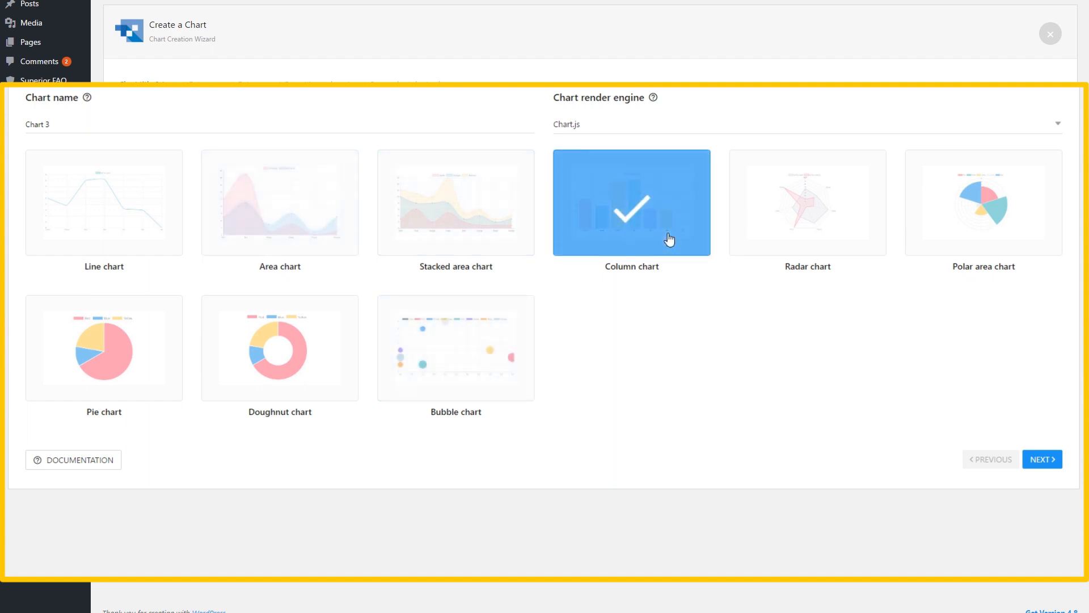
pyautogui.moveTo(1024, 434)
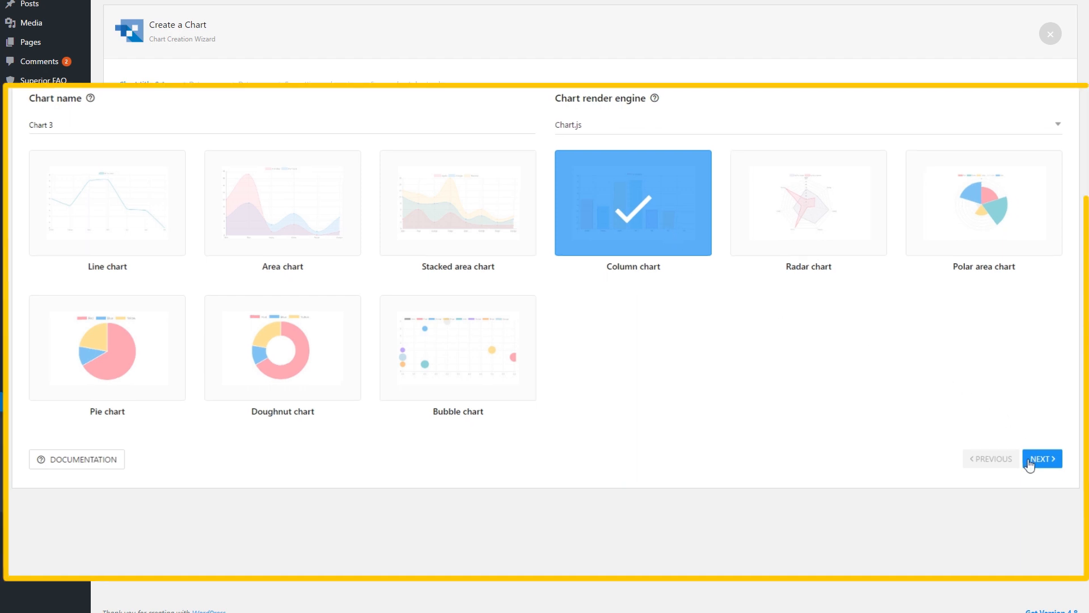
pyautogui.click(1042, 458)
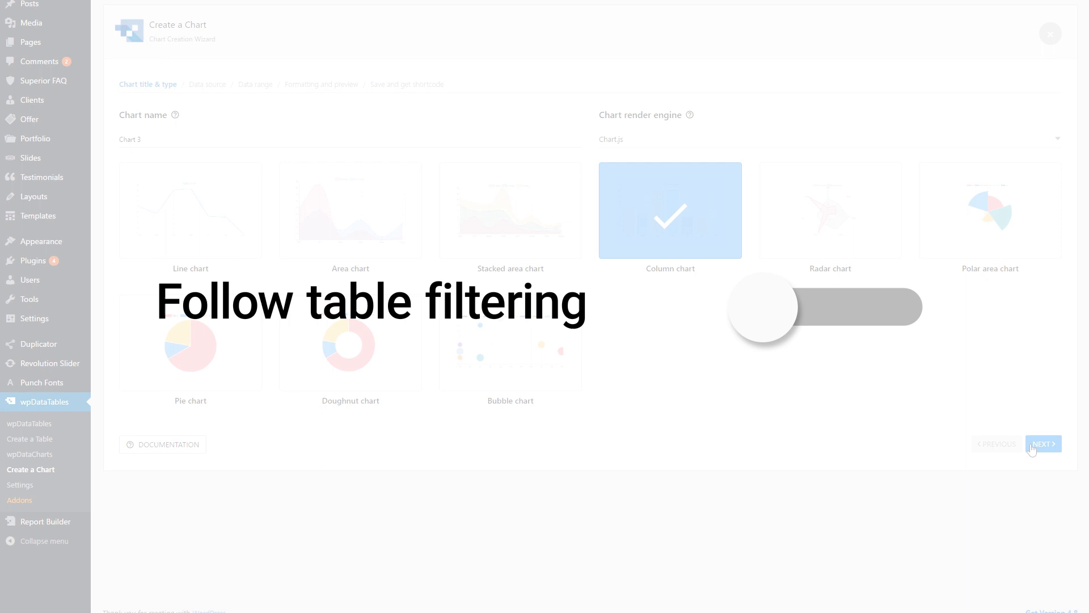
pyautogui.click(1041, 443)
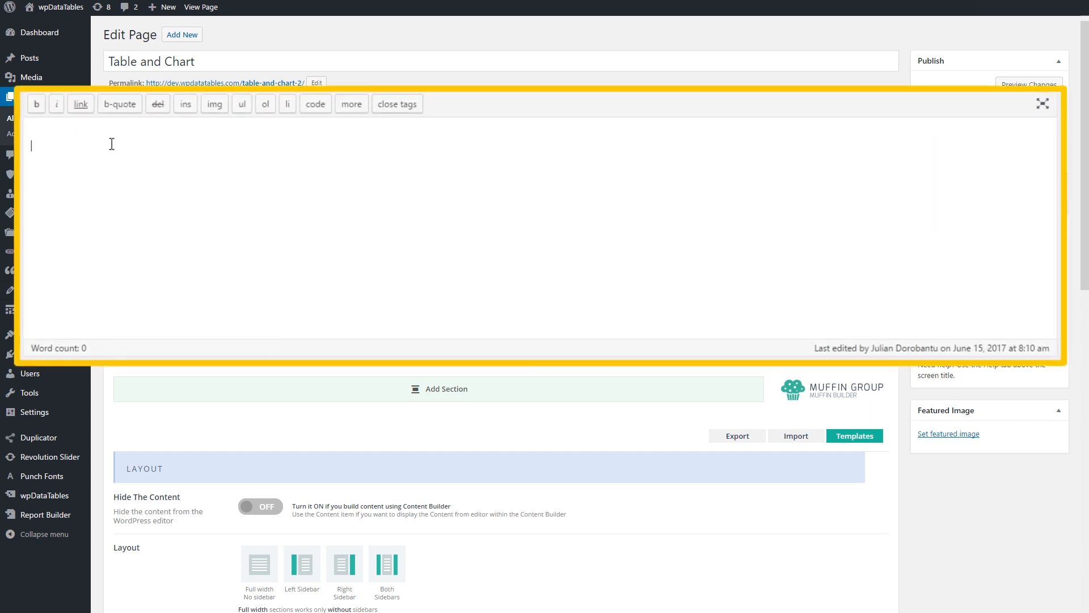
# - Enter the [wpdatachart id=18] and [wpdatatable id=2] shortcodes in the page text
pyautogui.write('[wpdatachart id=18]')
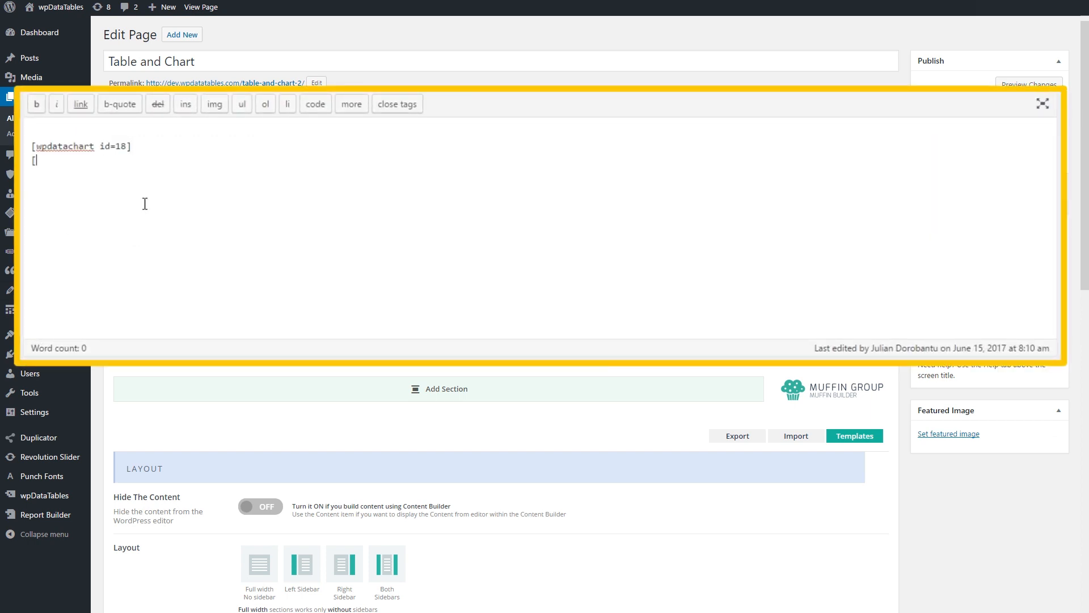
pyautogui.write('wpdatatable id=2]')
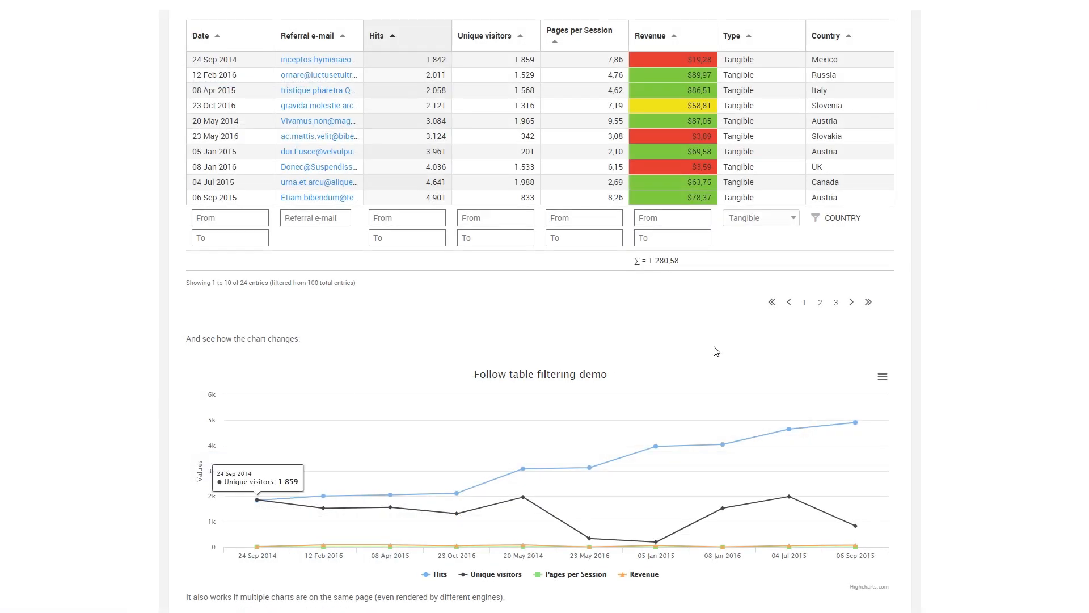
# - Go to table page 2, then filter the Type column by another value
pyautogui.click(820, 303)
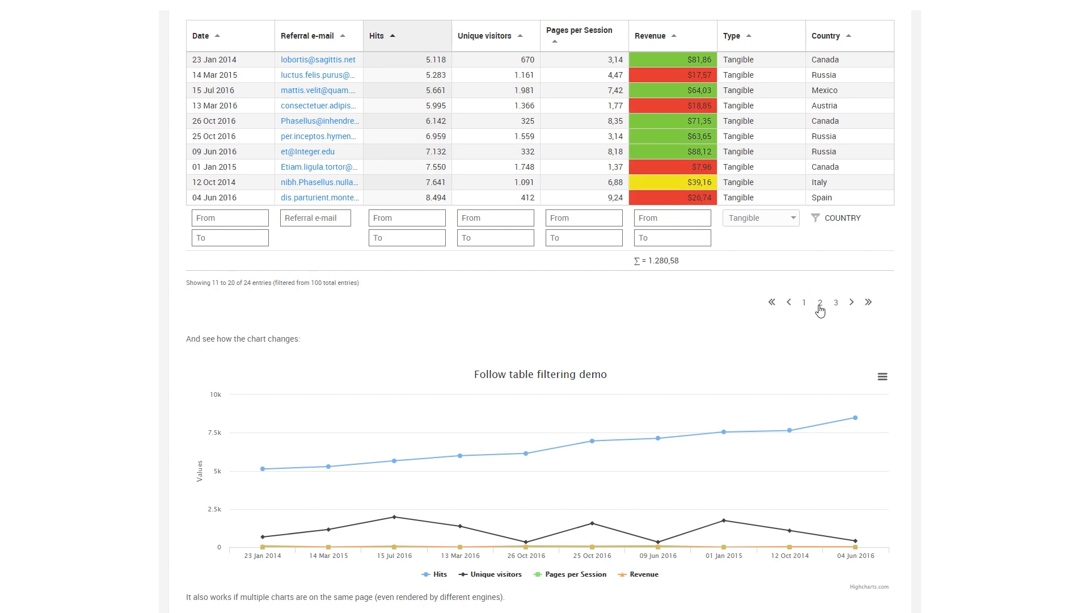
pyautogui.click(760, 217)
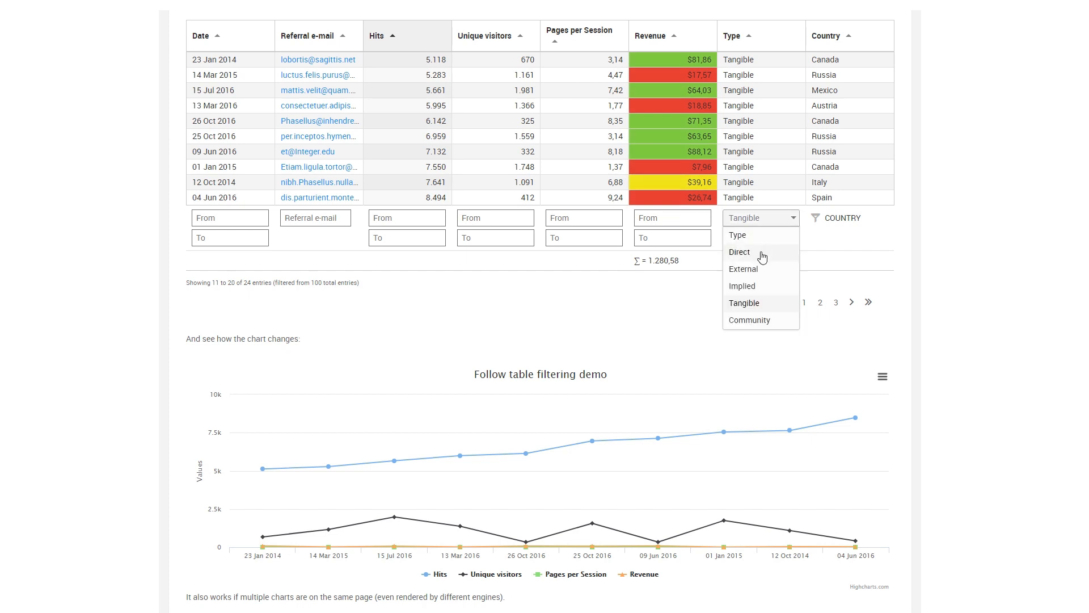
pyautogui.click(739, 251)
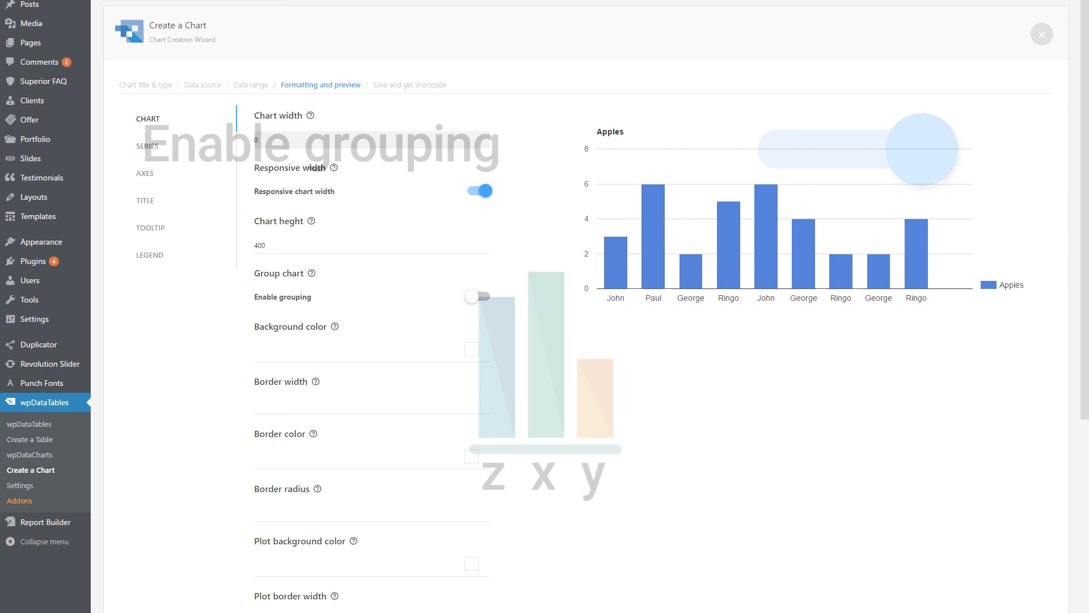
# - Enable grouping on the Apples column chart so John, Paul, George and Ringo each show one summed bar
pyautogui.click(477, 296)
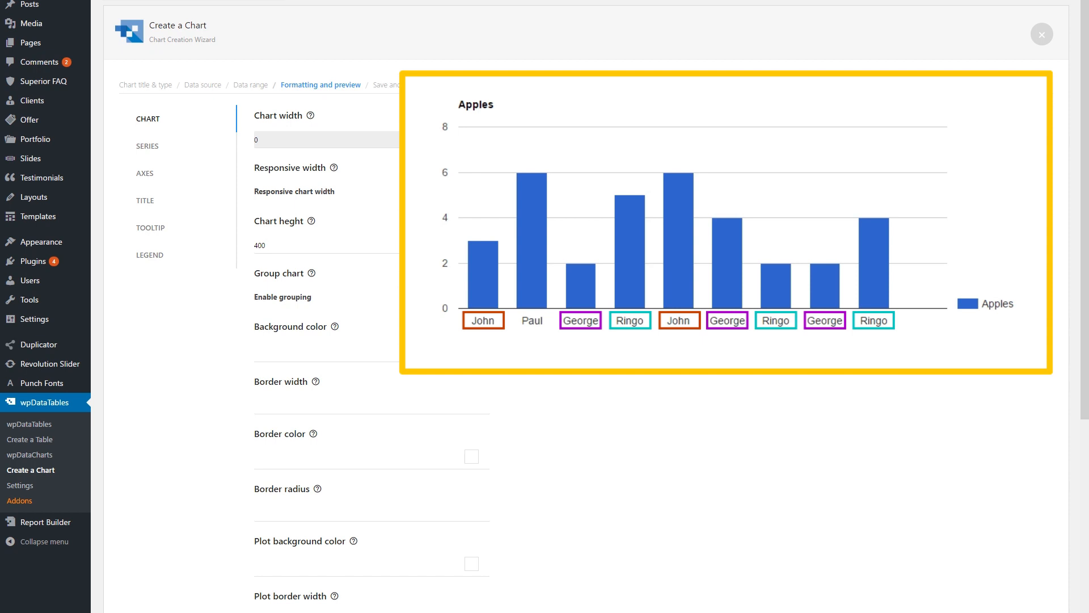
pyautogui.click(477, 191)
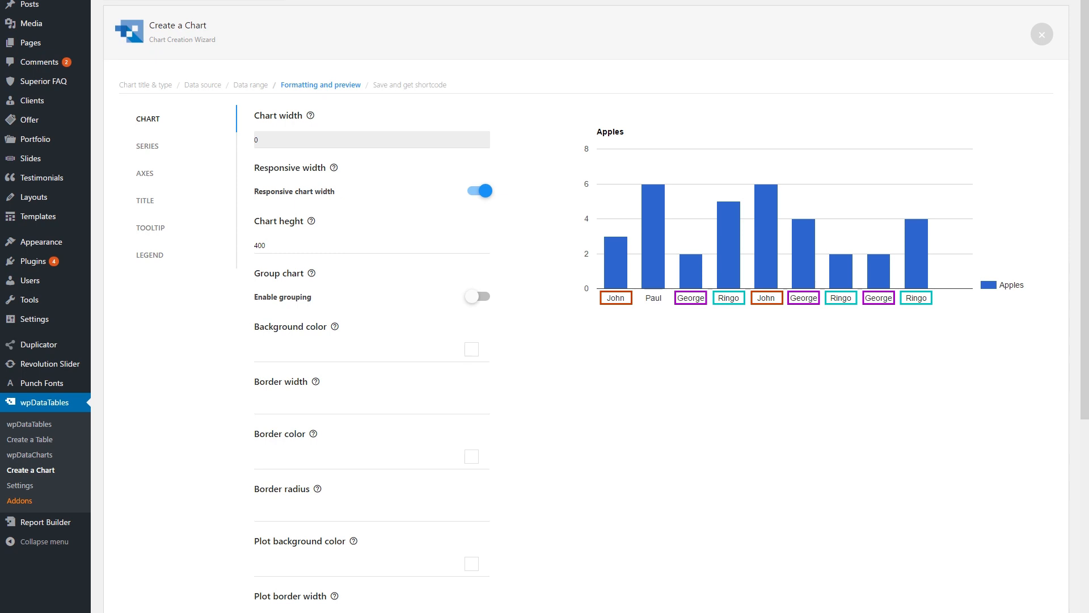
pyautogui.moveTo(497, 264)
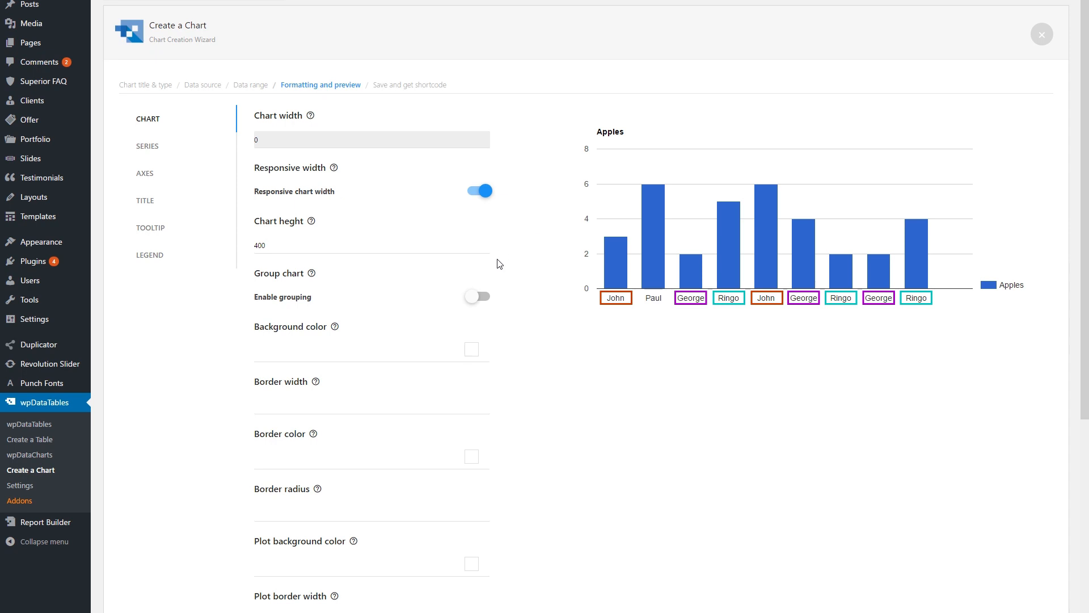
pyautogui.click(477, 296)
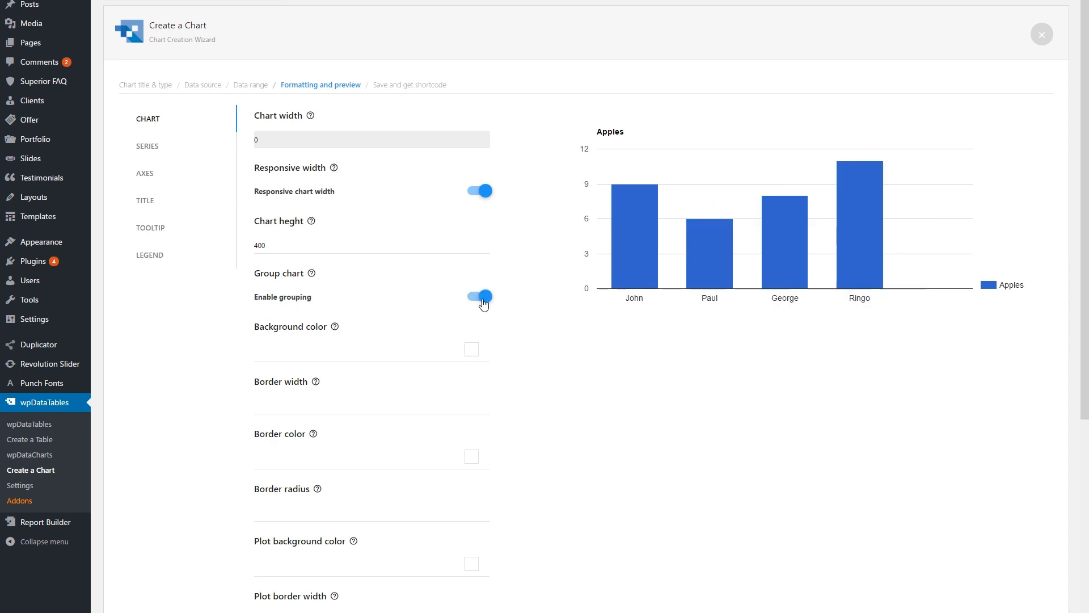
pyautogui.click(479, 296)
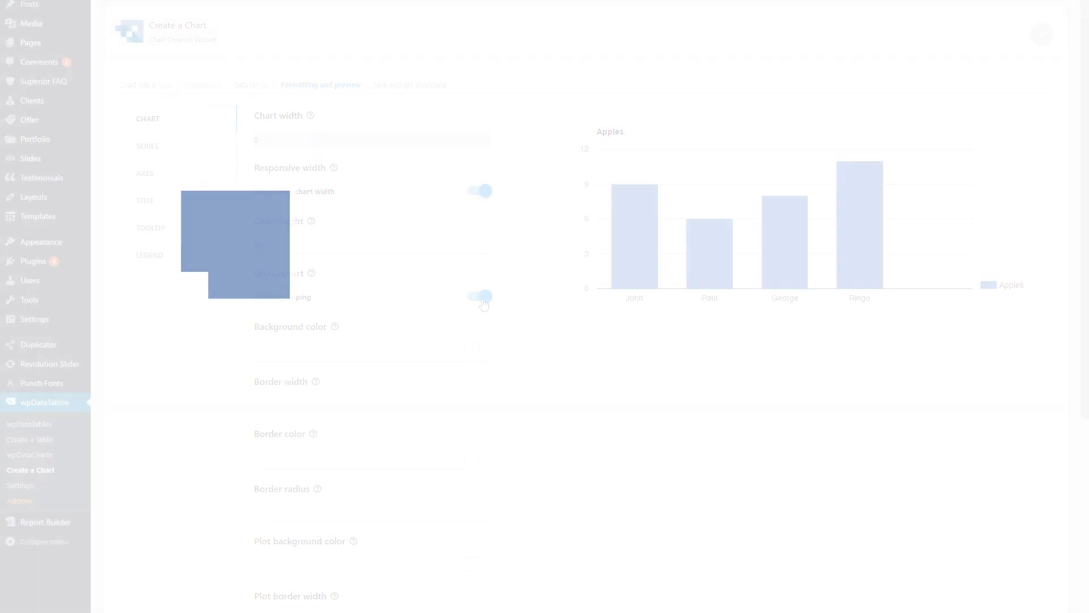